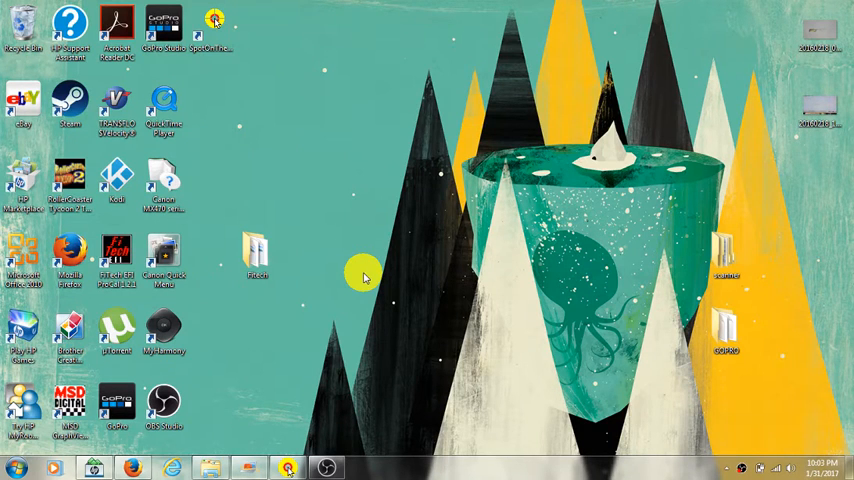
pyautogui.moveTo(372, 278)
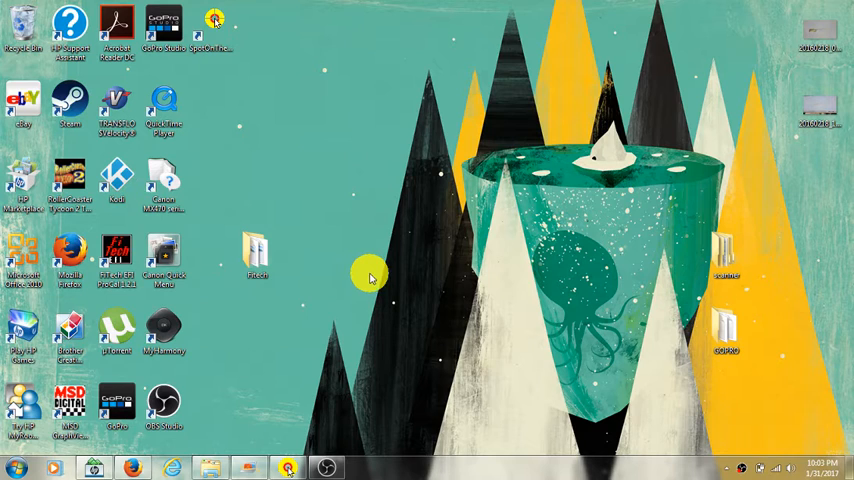
pyautogui.moveTo(344, 260)
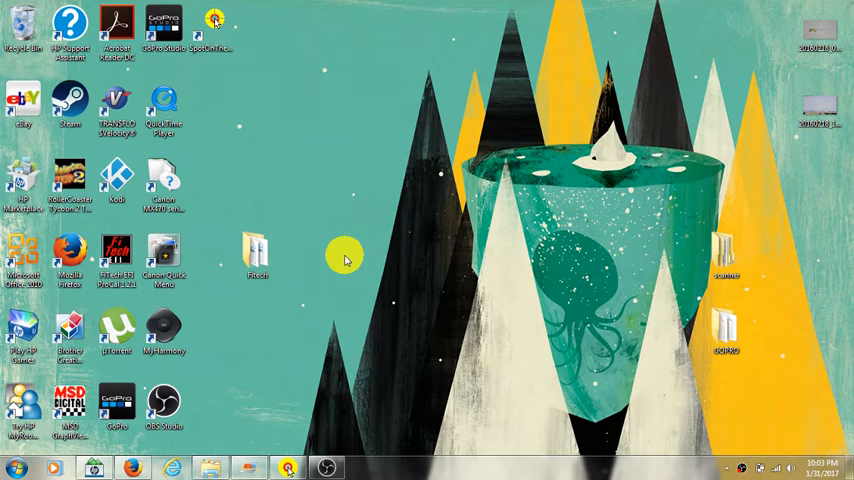
pyautogui.moveTo(336, 284)
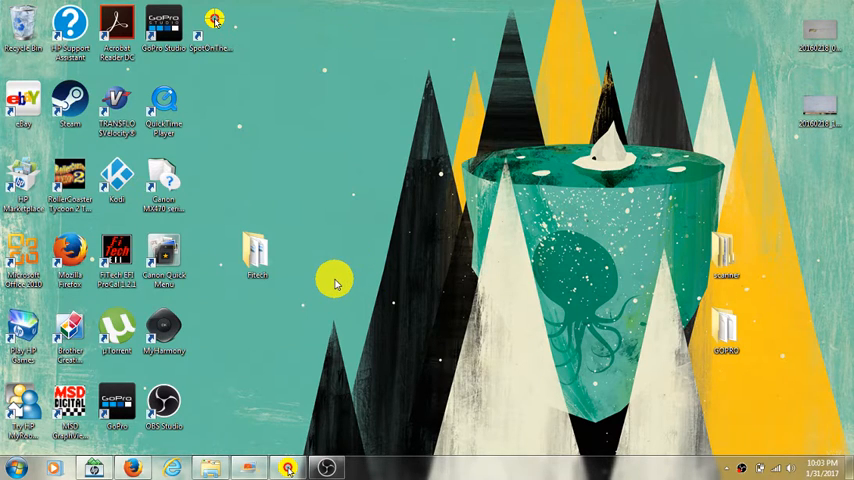
pyautogui.moveTo(272, 308)
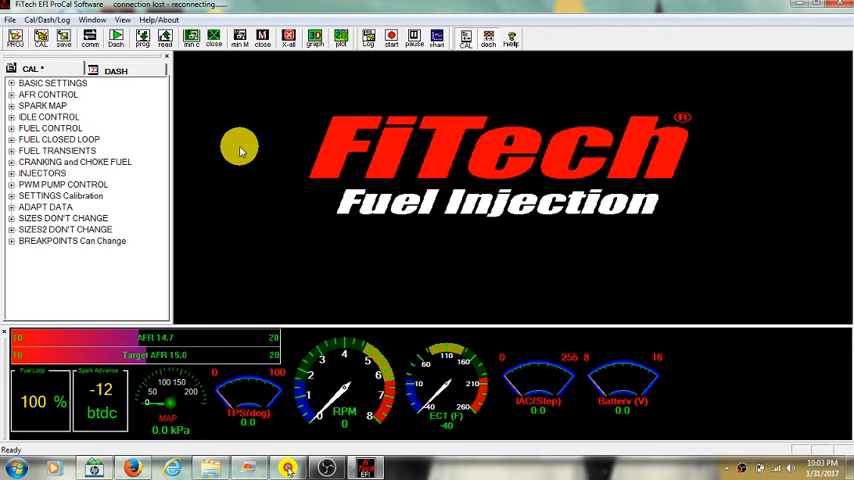
pyautogui.moveTo(148, 8)
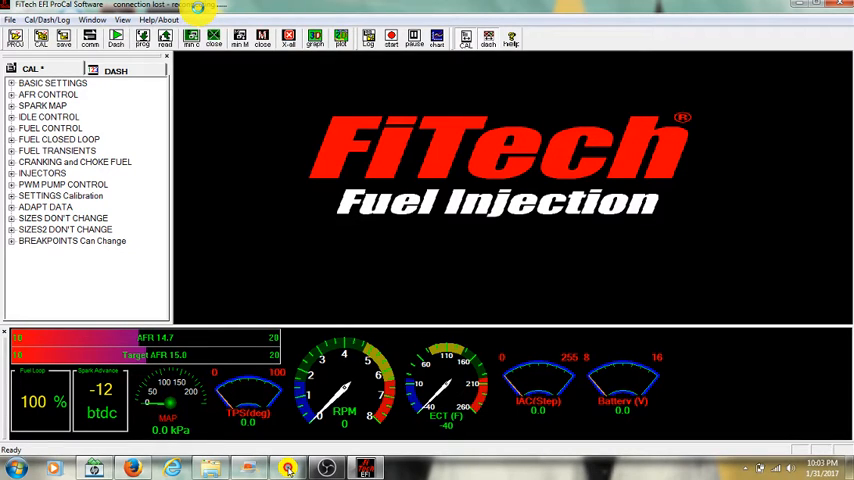
pyautogui.moveTo(474, 254)
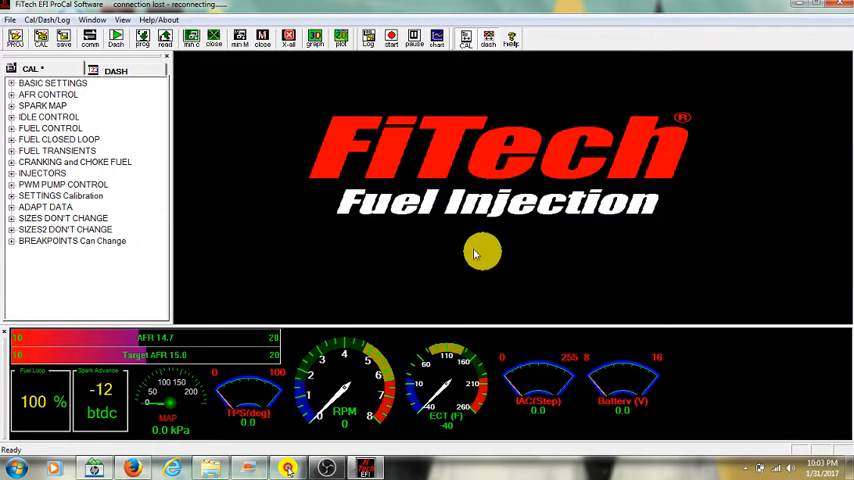
# Bring up the File menu with its ECU project and calibration file options.
pyautogui.click(12, 8)
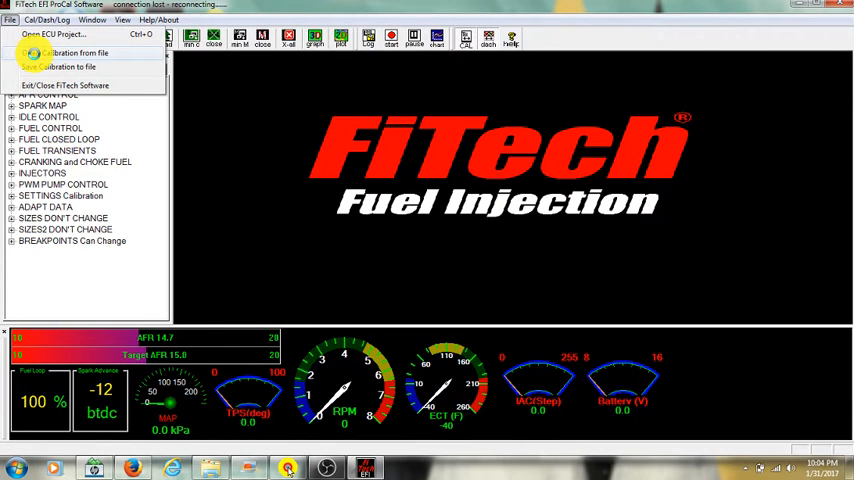
# Load a saved calibration from file, landing on the Basic Settings table.
pyautogui.click(78, 64)
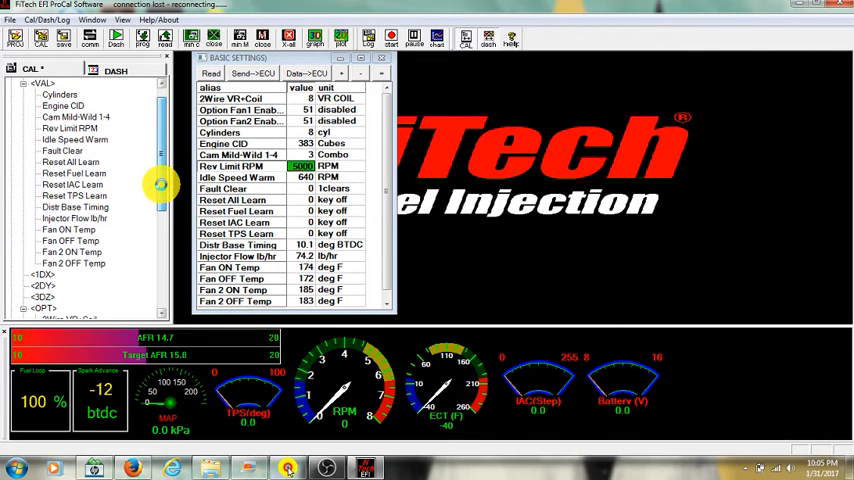
# Scroll the CAL tree down past Basic Settings toward the AFR Control entries.
pyautogui.scroll(-3)
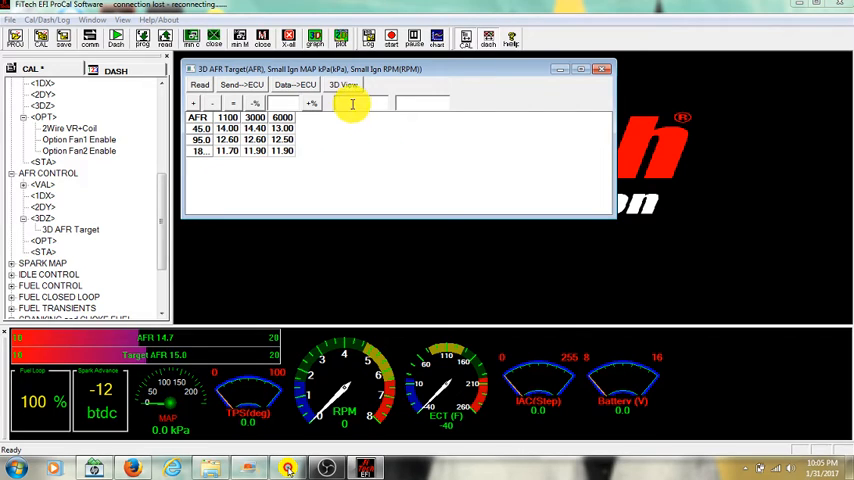
# Show the 3D AFR Target table as a surface graph of AFR versus MAP and RPM.
pyautogui.click(344, 84)
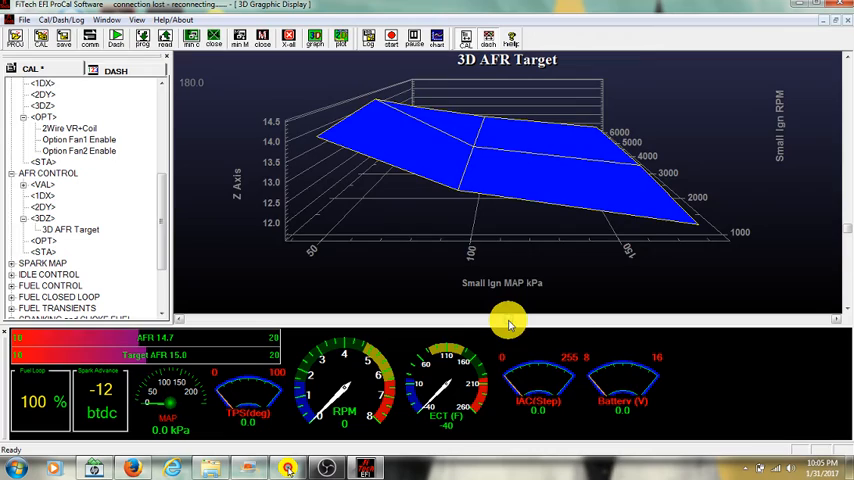
# Rotate the AFR Target surface around, view it along RPM and edge-on, then return to the original angle.
pyautogui.moveTo(508, 324); pyautogui.dragTo(468, 330)
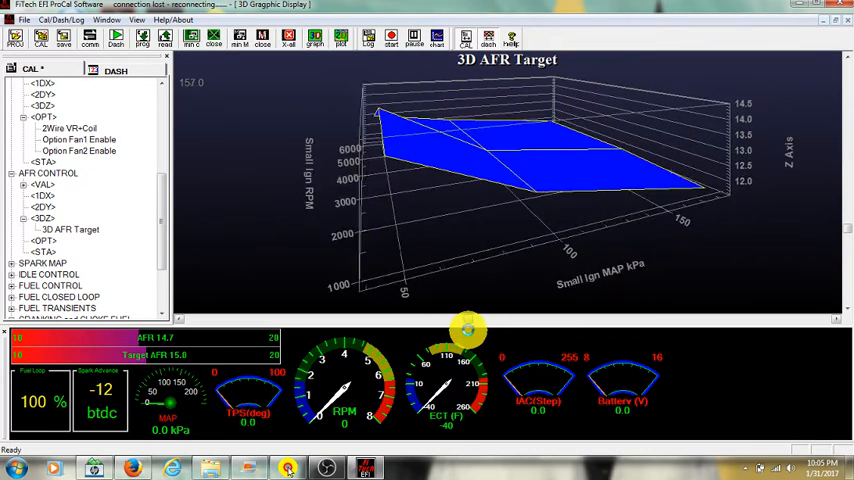
pyautogui.moveTo(468, 330); pyautogui.dragTo(540, 304)
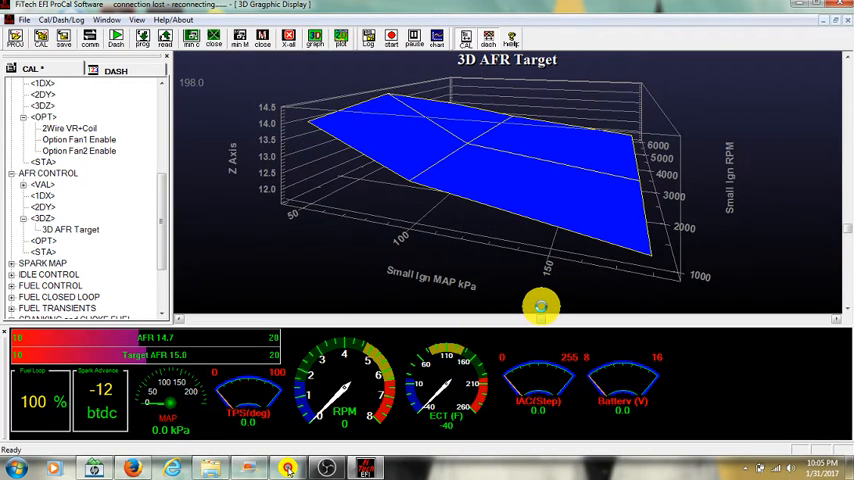
pyautogui.moveTo(542, 304); pyautogui.dragTo(638, 230)
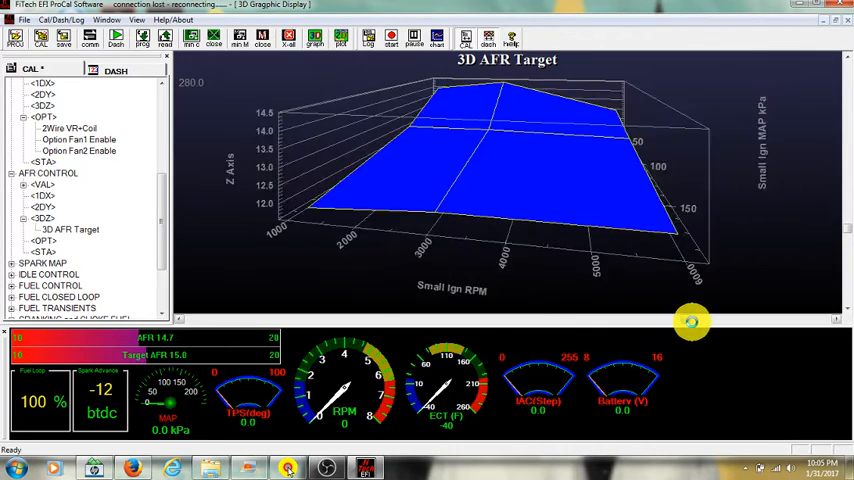
pyautogui.moveTo(692, 320); pyautogui.dragTo(440, 320)
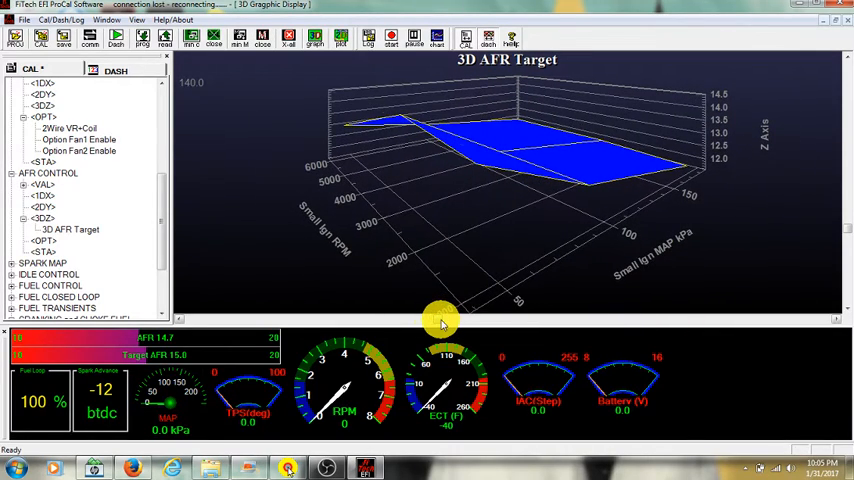
pyautogui.moveTo(228, 258)
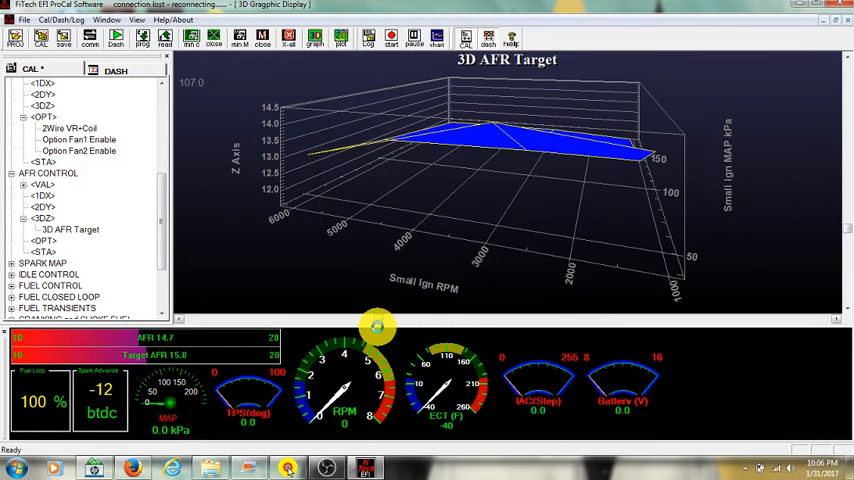
pyautogui.moveTo(378, 324); pyautogui.dragTo(524, 308)
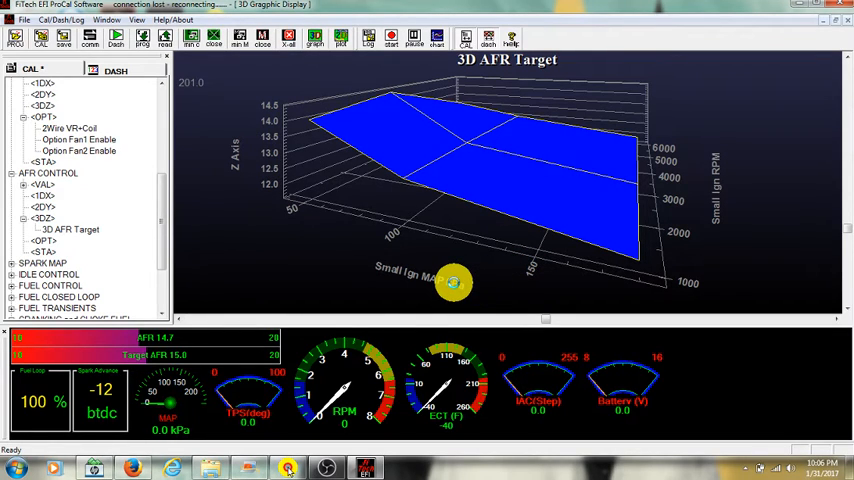
pyautogui.moveTo(454, 282); pyautogui.dragTo(594, 316)
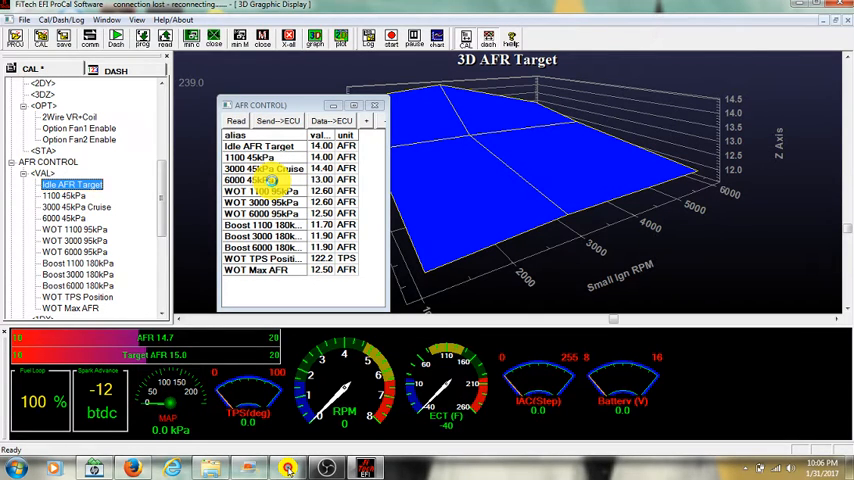
# Pick an AFR target entry, turn the surface once more, and bring up the AFR CONTROL target values.
pyautogui.click(262, 192)
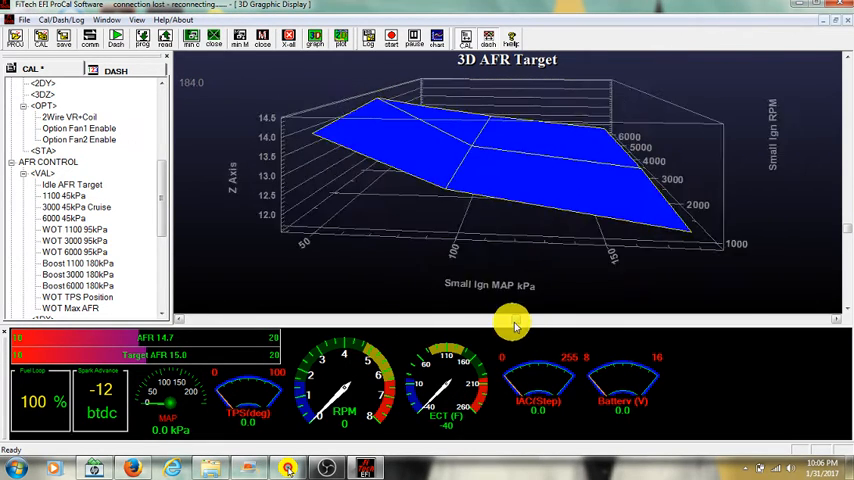
pyautogui.moveTo(516, 324); pyautogui.dragTo(630, 190)
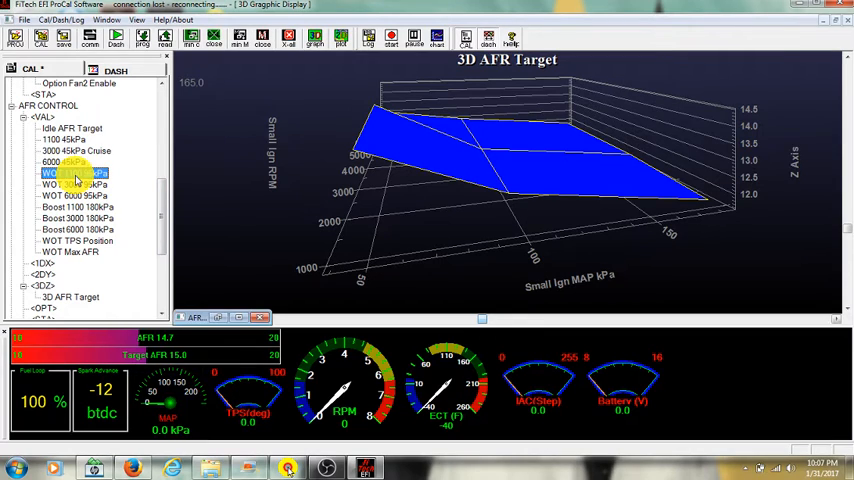
pyautogui.click(70, 176)
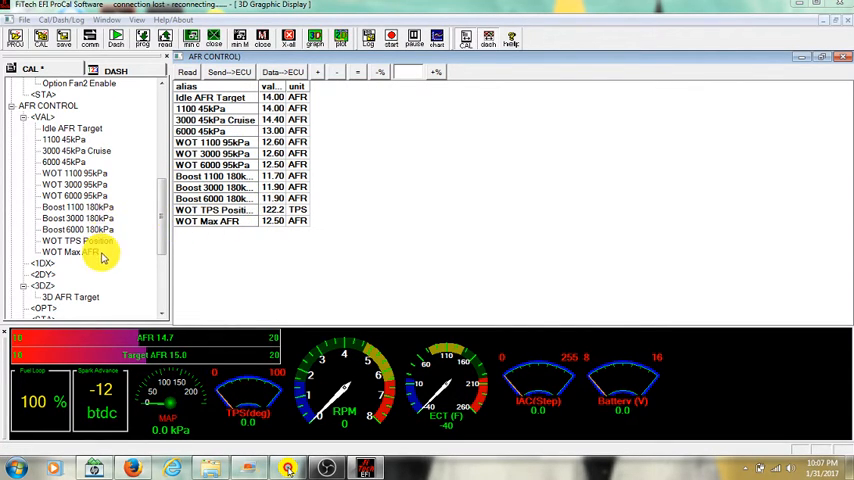
# Close the 3D AFR Target table and move the tree down to the SPARK MAP values.
pyautogui.scroll(-3)
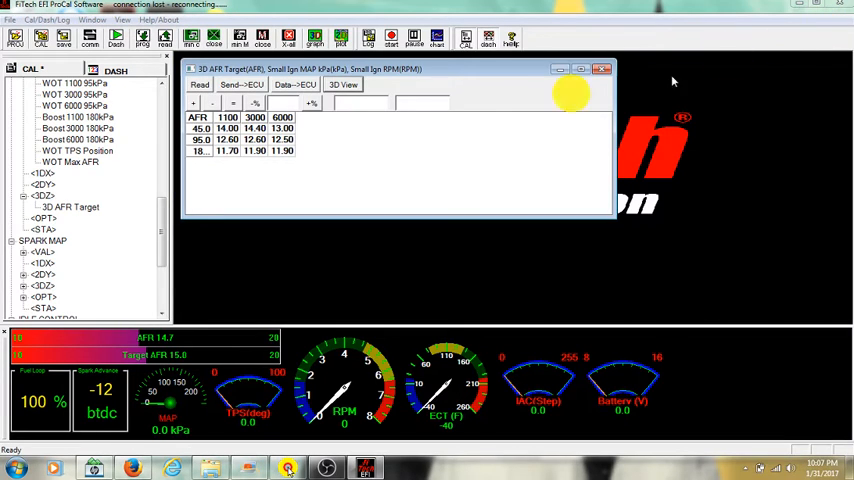
pyautogui.click(596, 68)
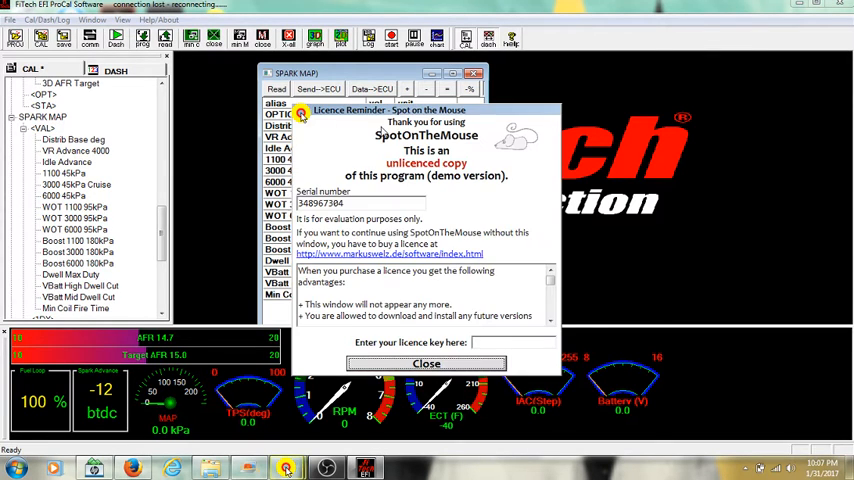
# Dismiss the reminder popup over the spark table, then bring up the 3D Spark Table surface graph.
pyautogui.click(424, 364)
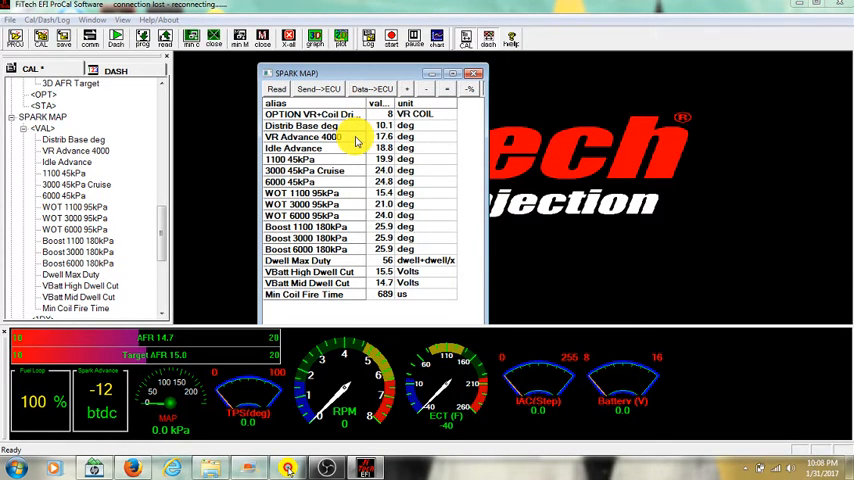
pyautogui.moveTo(348, 162)
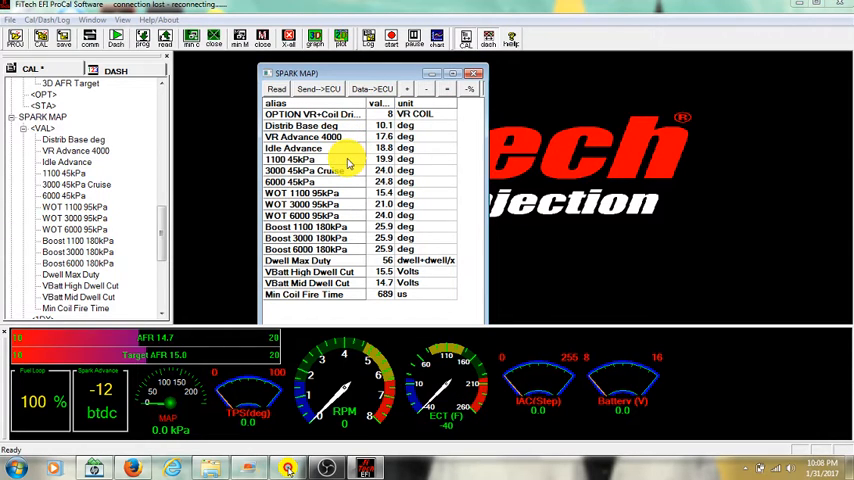
pyautogui.moveTo(336, 190)
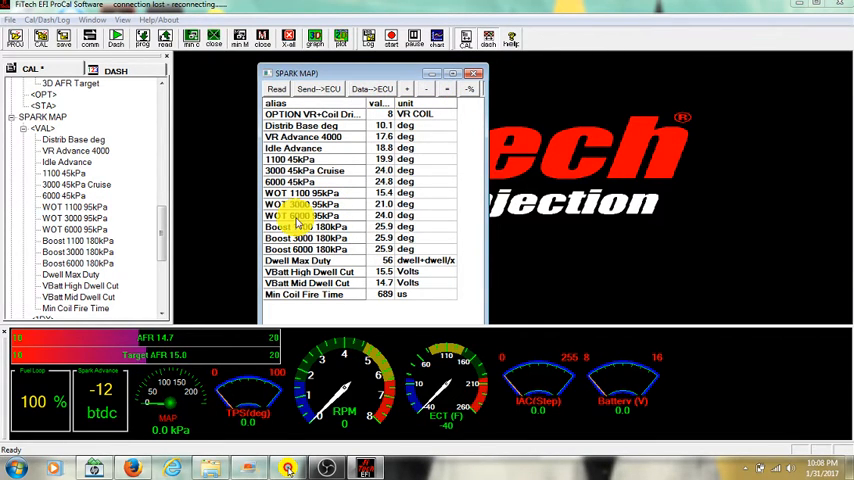
pyautogui.scroll(-3)
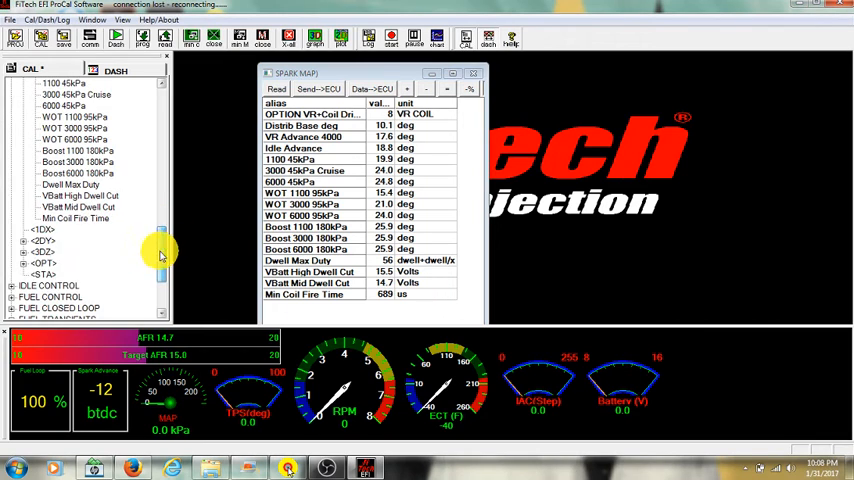
pyautogui.click(30, 250)
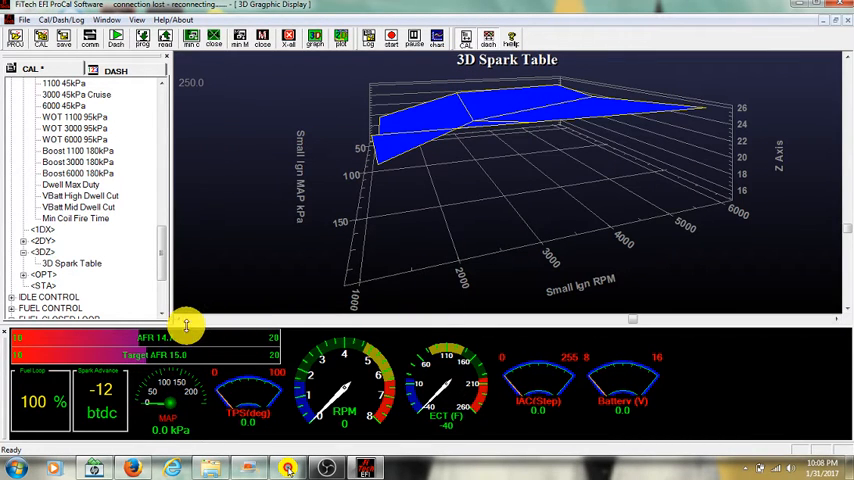
# Rotate the Spark Table surface to show the RPM axis and tilt it with MAP along the side.
pyautogui.moveTo(184, 324); pyautogui.dragTo(180, 320)
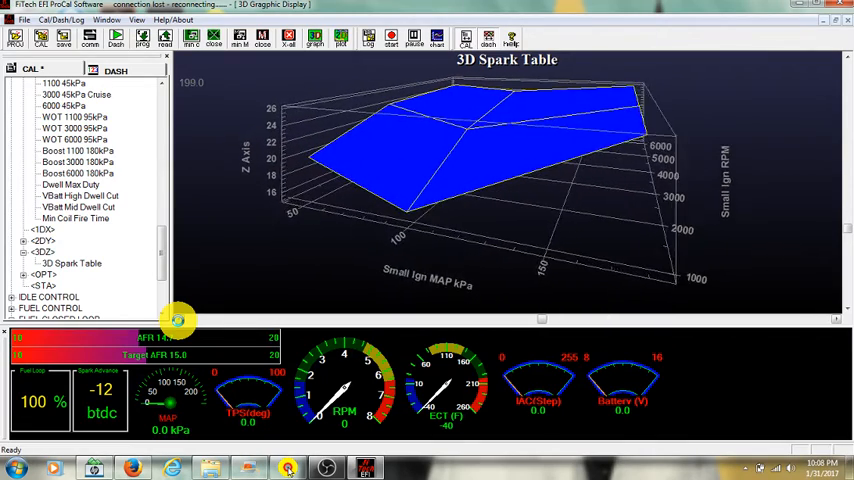
pyautogui.moveTo(180, 320); pyautogui.dragTo(490, 328)
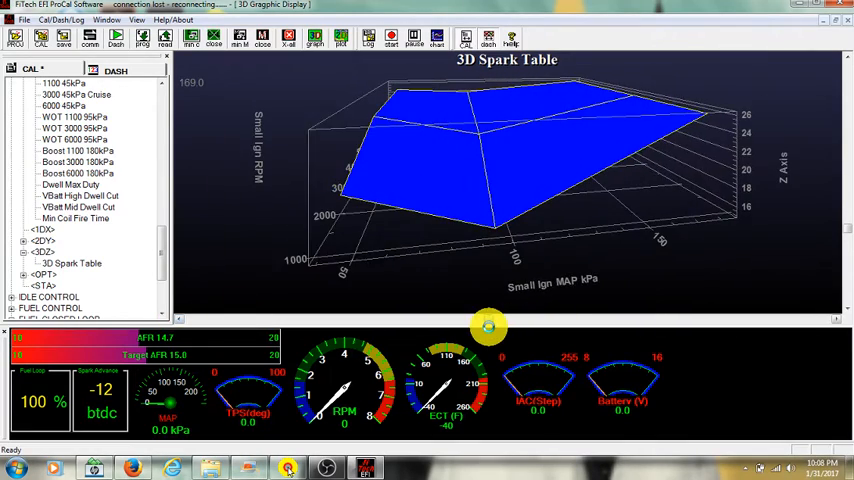
pyautogui.moveTo(490, 324); pyautogui.dragTo(540, 280)
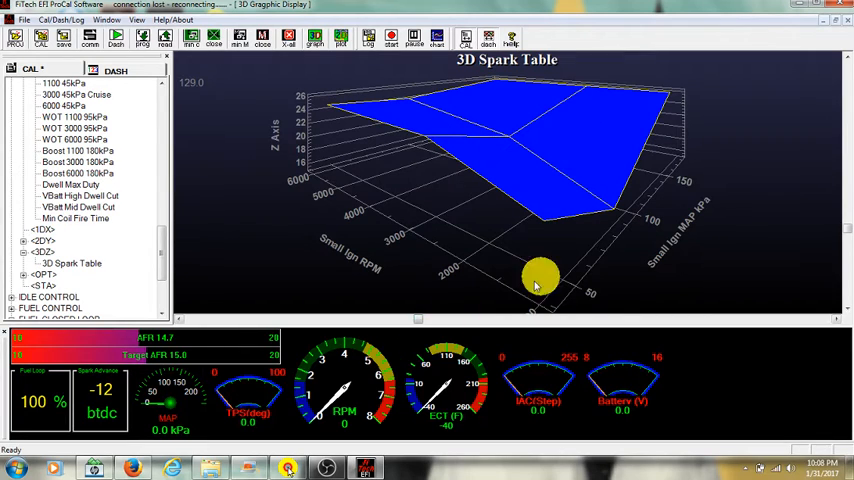
pyautogui.moveTo(420, 324)
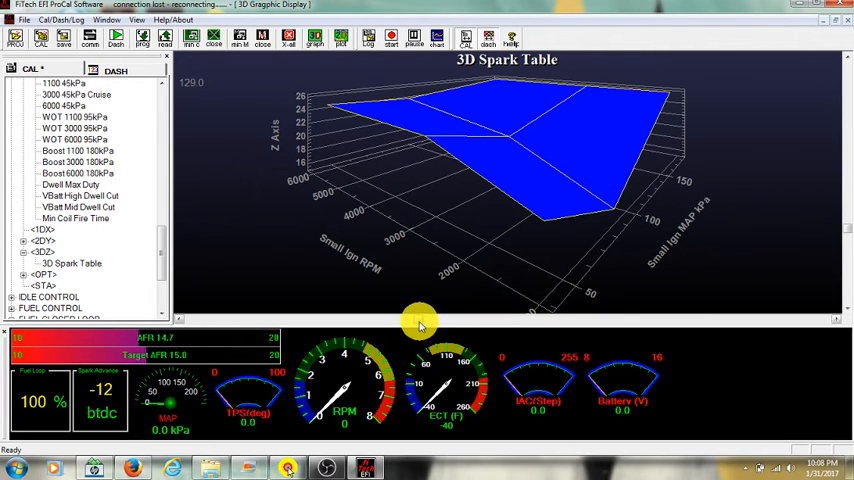
pyautogui.moveTo(420, 324); pyautogui.dragTo(560, 196)
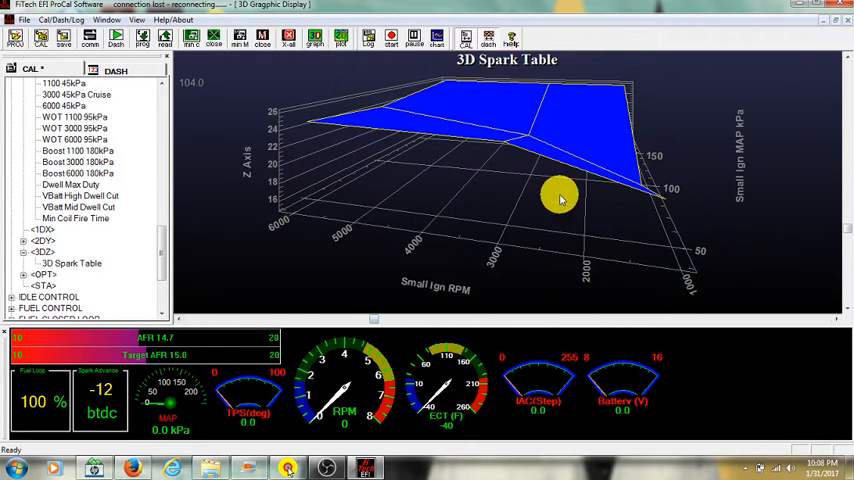
pyautogui.moveTo(692, 286)
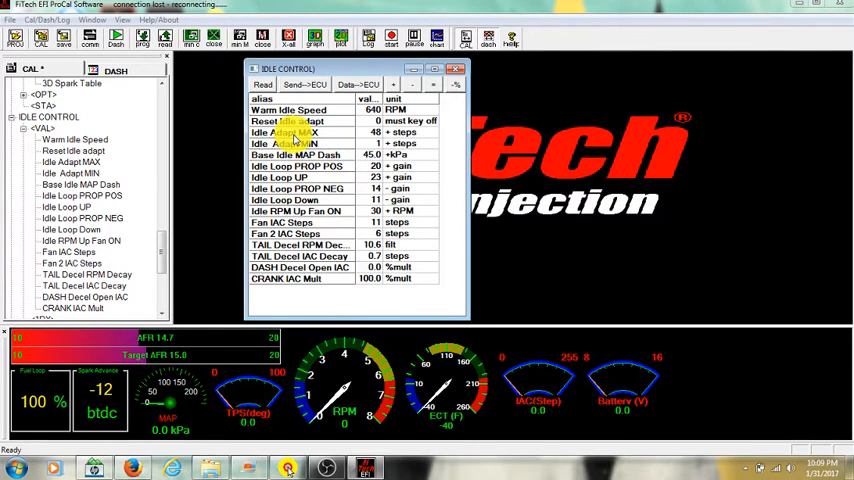
# Review the Idle Control value table with warm idle speed and IAC entries, then close it.
pyautogui.click(290, 144)
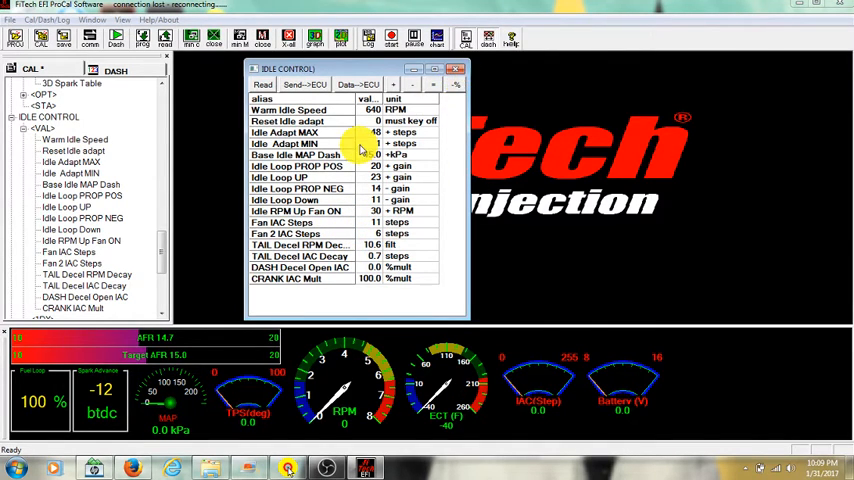
pyautogui.click(456, 68)
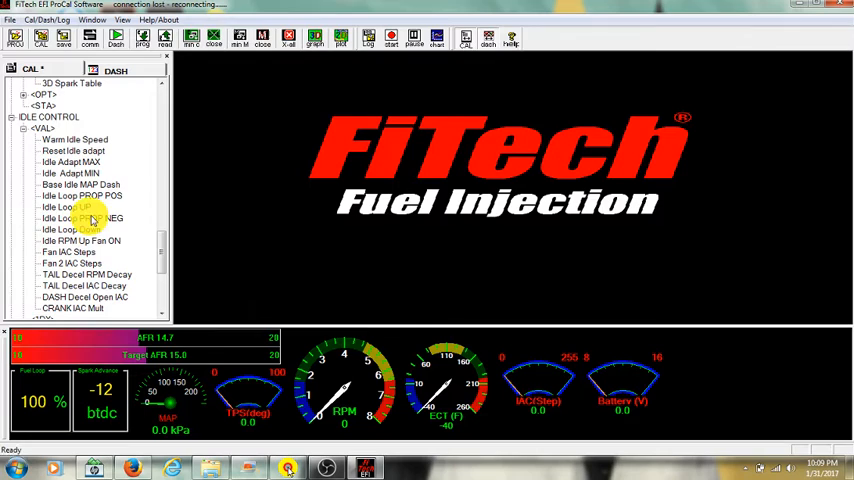
pyautogui.scroll(-3)
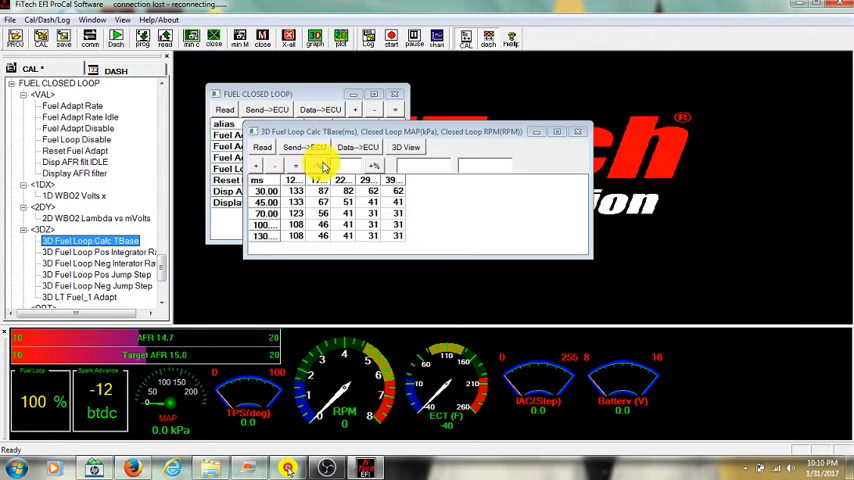
# Review the 3D Fuel Loop Calc TBase and 3D fuel adapt tables, then close the closed-loop fuel windows.
pyautogui.click(404, 148)
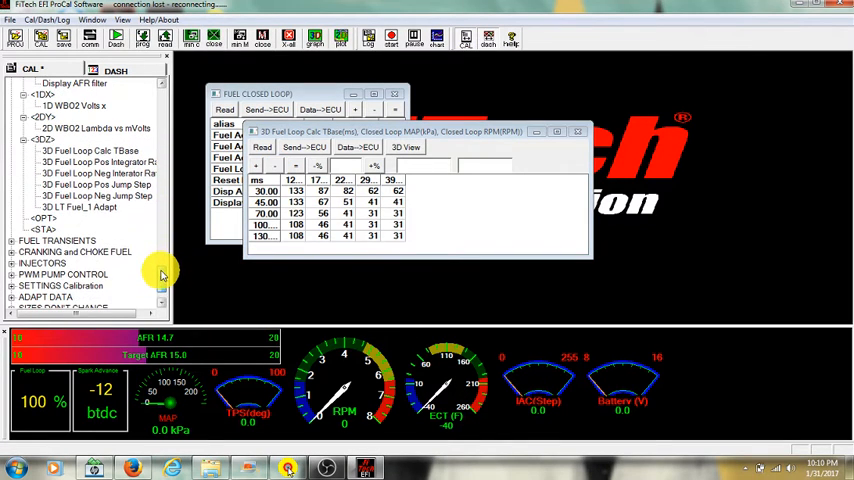
pyautogui.click(76, 208)
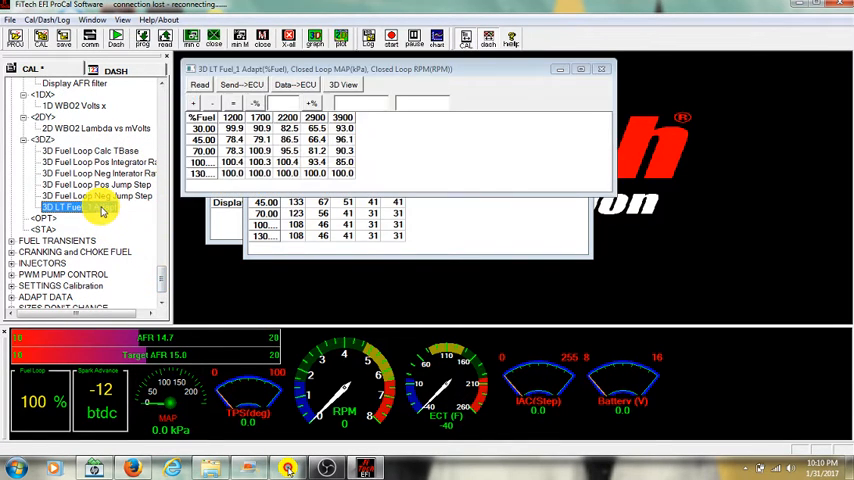
pyautogui.click(344, 84)
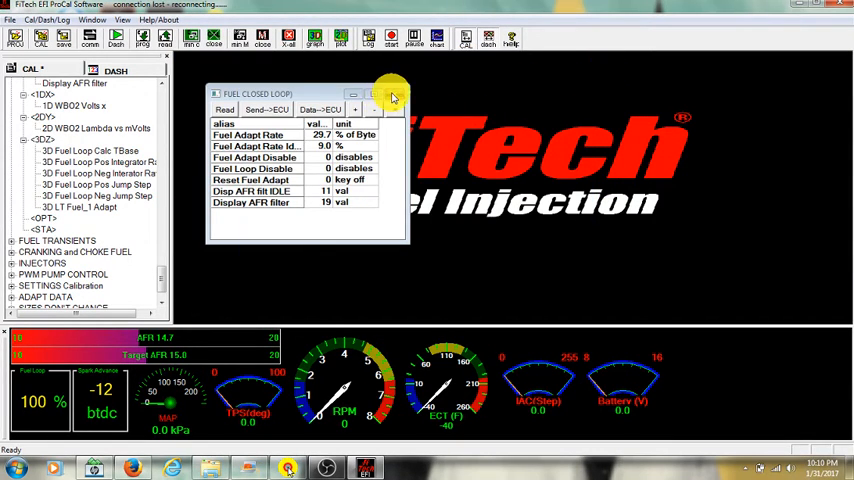
pyautogui.click(388, 94)
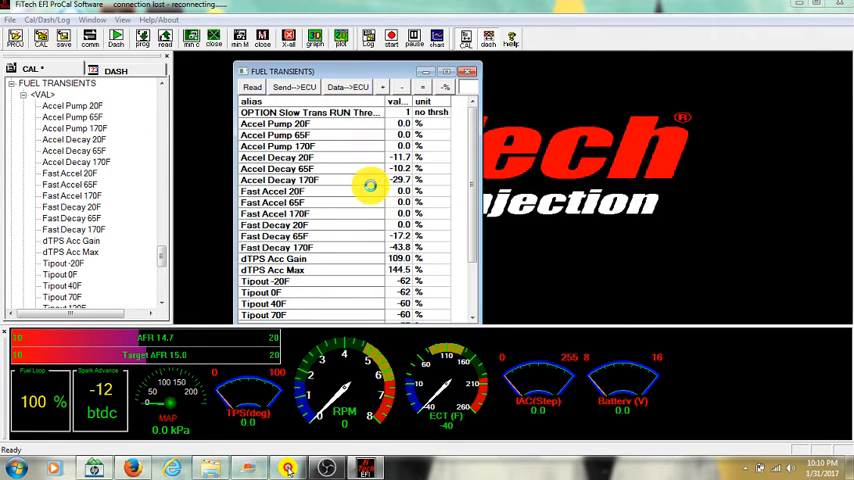
# Review the Fuel Transients list (accel pump, fast accel, decay, tipout) and close it.
pyautogui.click(310, 112)
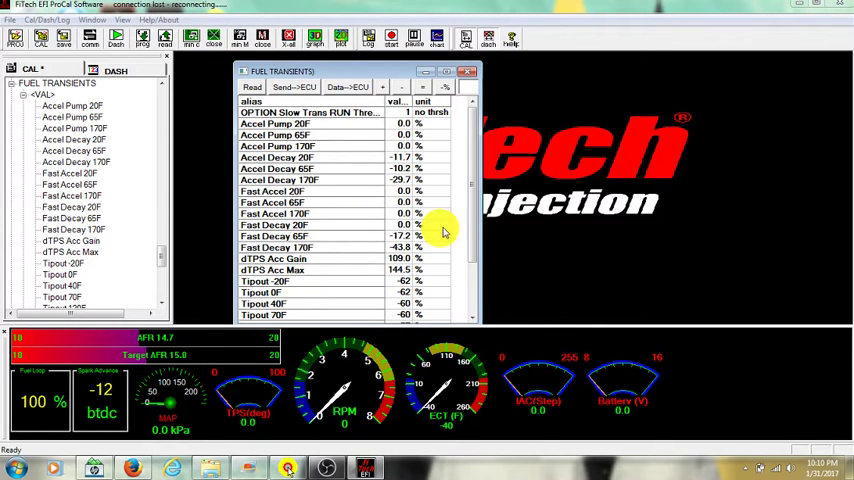
pyautogui.scroll(-3)
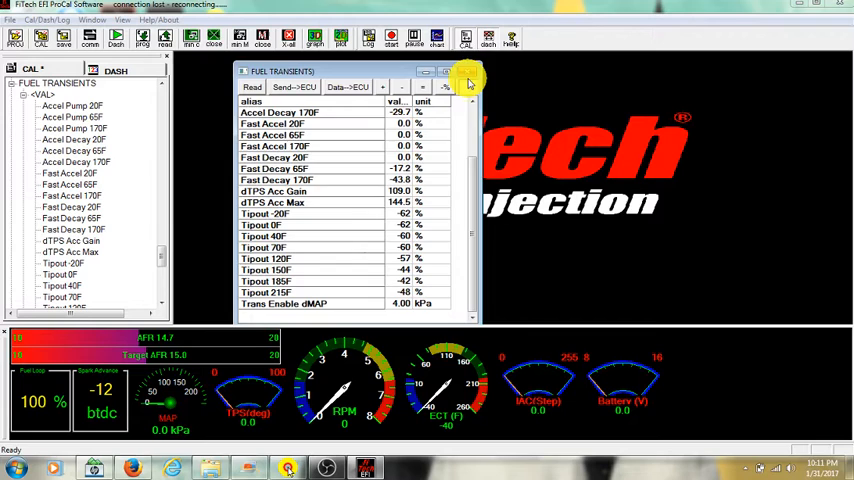
pyautogui.click(468, 72)
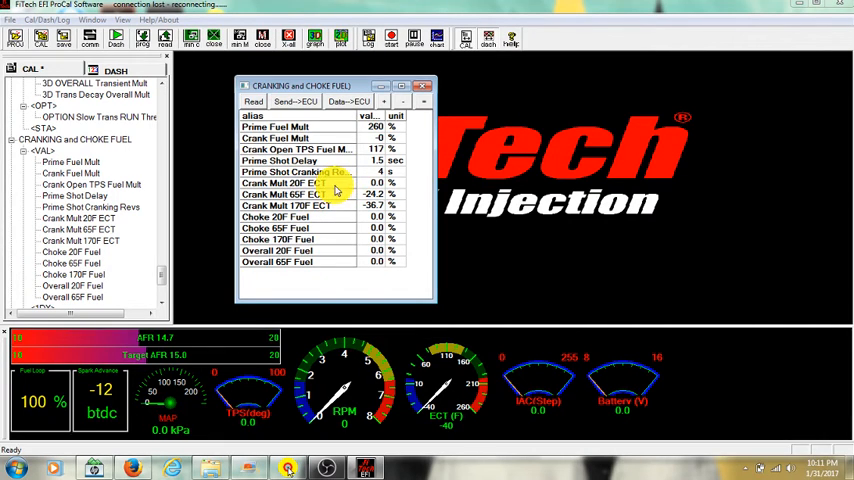
pyautogui.moveTo(324, 196)
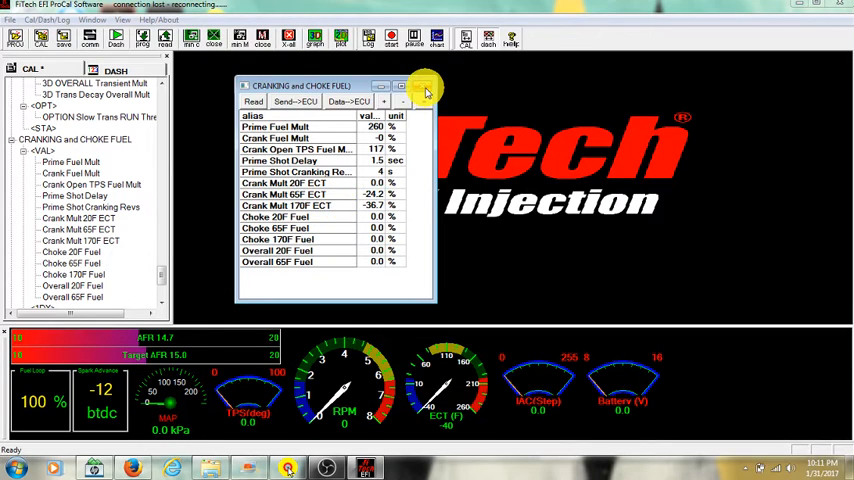
# Close the Cranking and Choke Fuel values window.
pyautogui.click(420, 88)
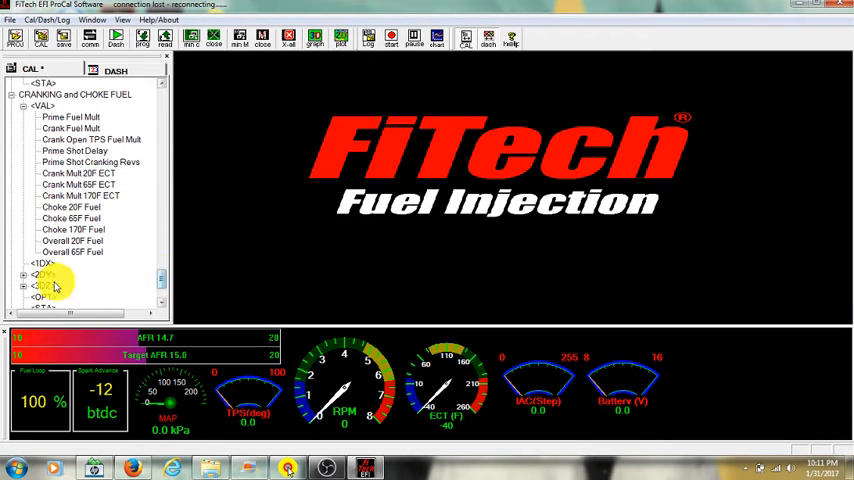
# Expand the INJECTORS category in the CAL tree and the PWM Pump Control branch below it.
pyautogui.scroll(-3)
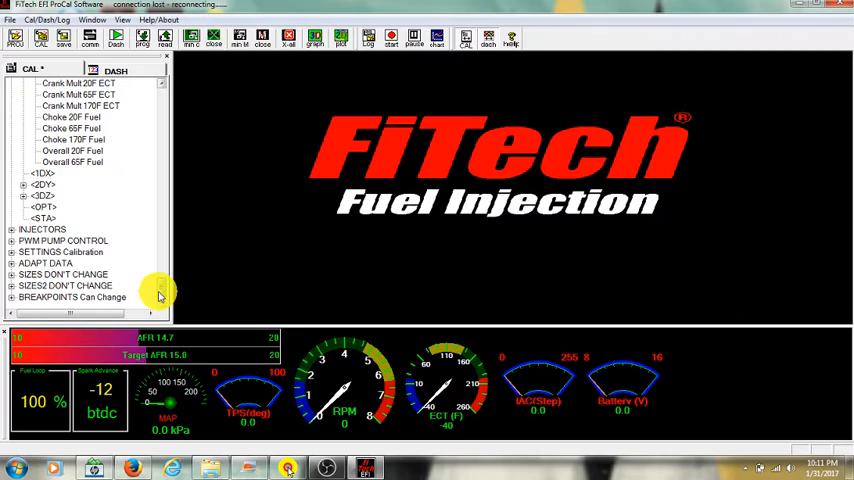
pyautogui.click(12, 232)
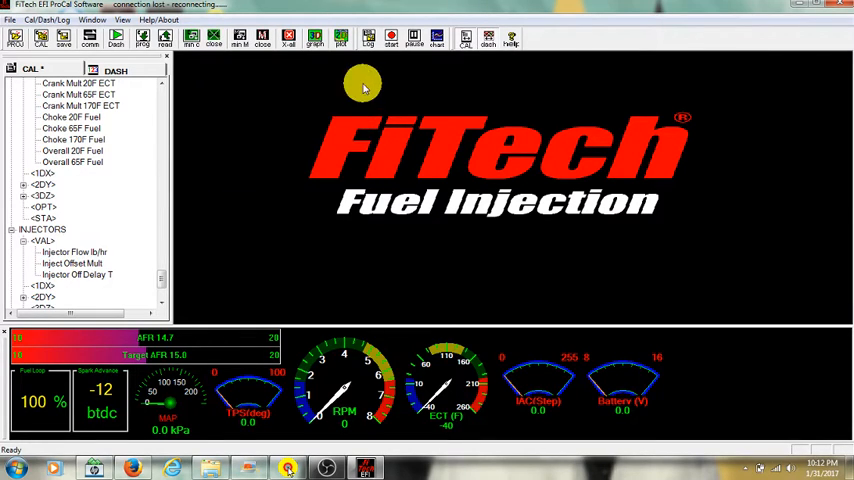
pyautogui.scroll(-3)
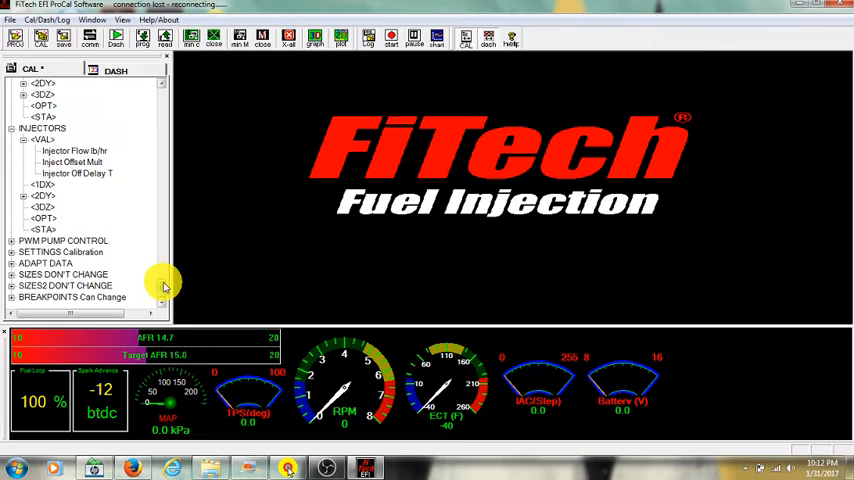
pyautogui.click(12, 240)
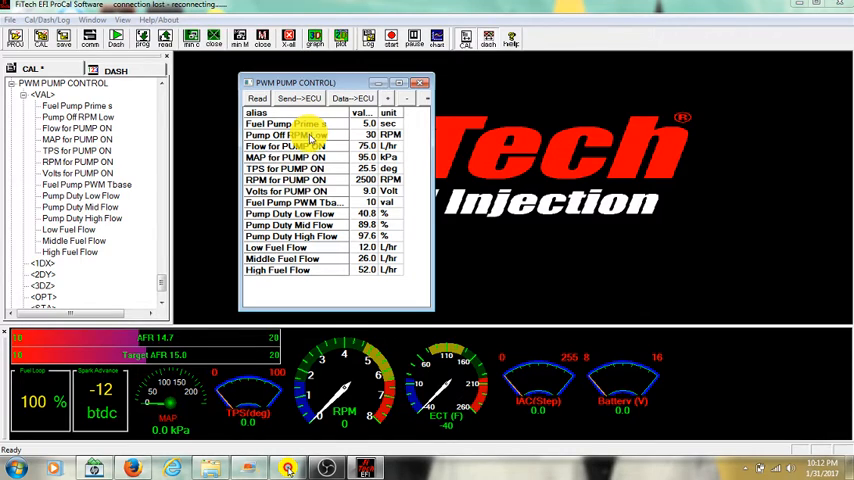
# Show the PWM Pump Control values: pump prime, pump-on thresholds, duty cycles and fuel flow.
pyautogui.click(296, 144)
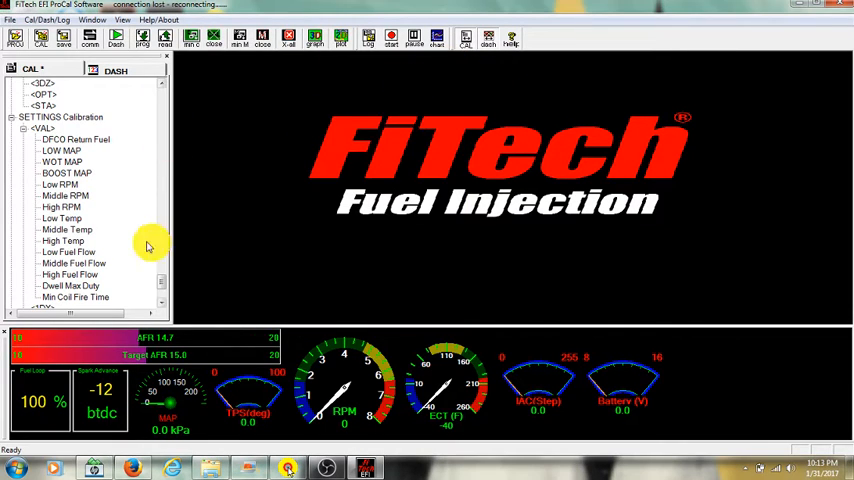
# Show the SIZES DON'T CHANGE values under Settings Calibration (WOT TPS, MAP, ECT, RPM sizes).
pyautogui.scroll(-3)
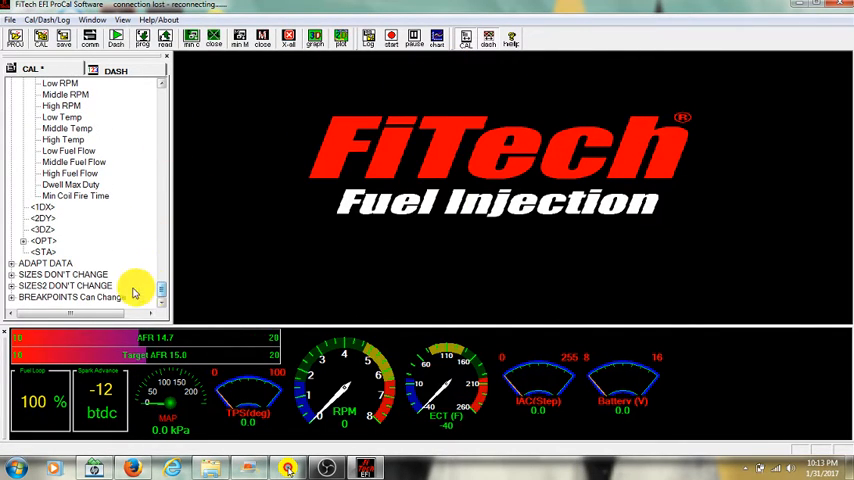
pyautogui.click(24, 264)
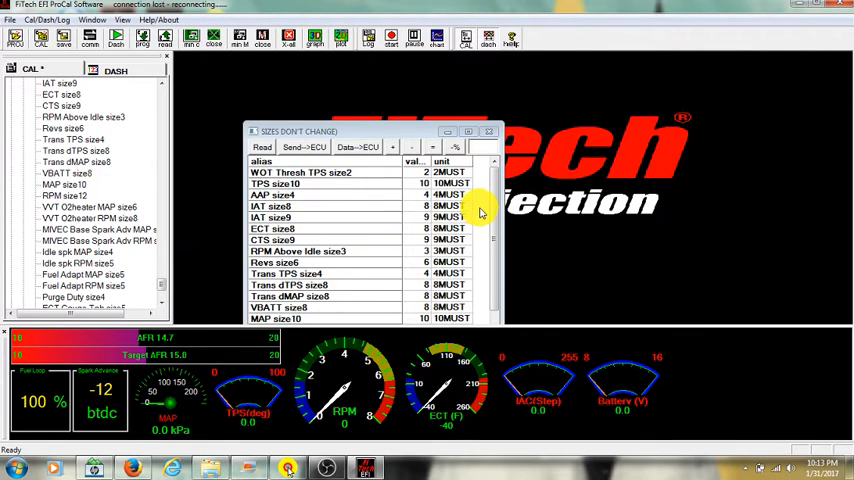
# Look through the sizes values, close that table and move to the Breakpoints Can Change branch.
pyautogui.scroll(-3)
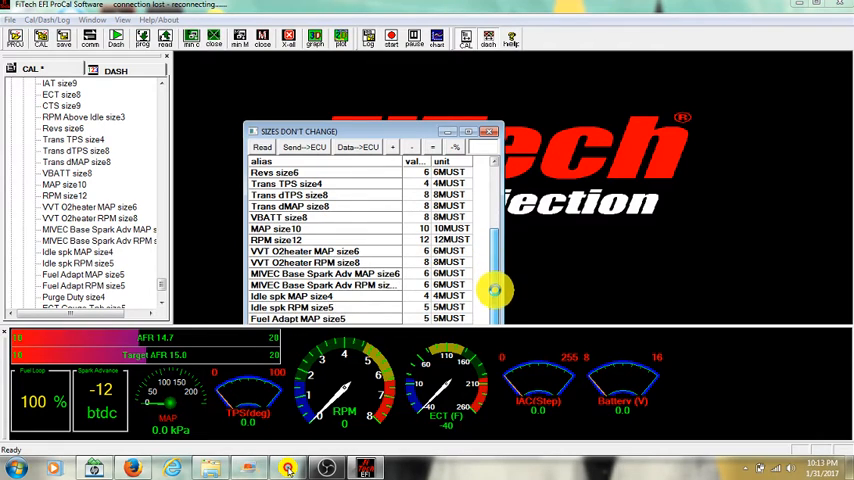
pyautogui.click(488, 132)
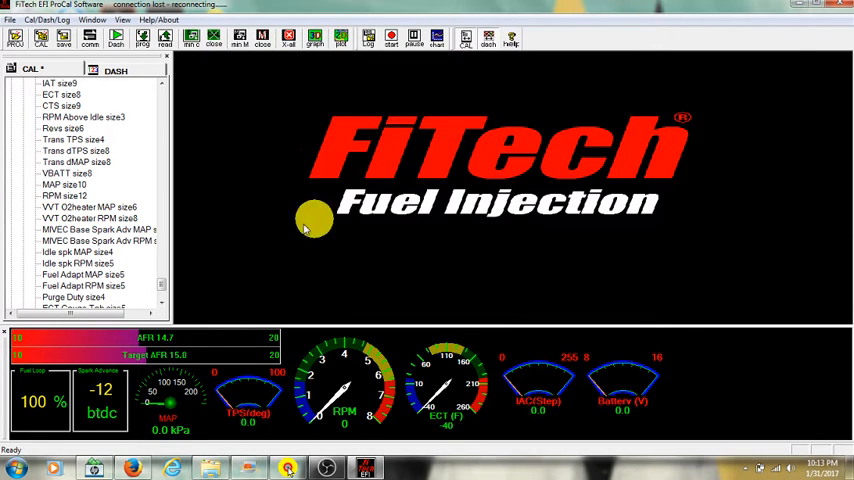
pyautogui.scroll(-3)
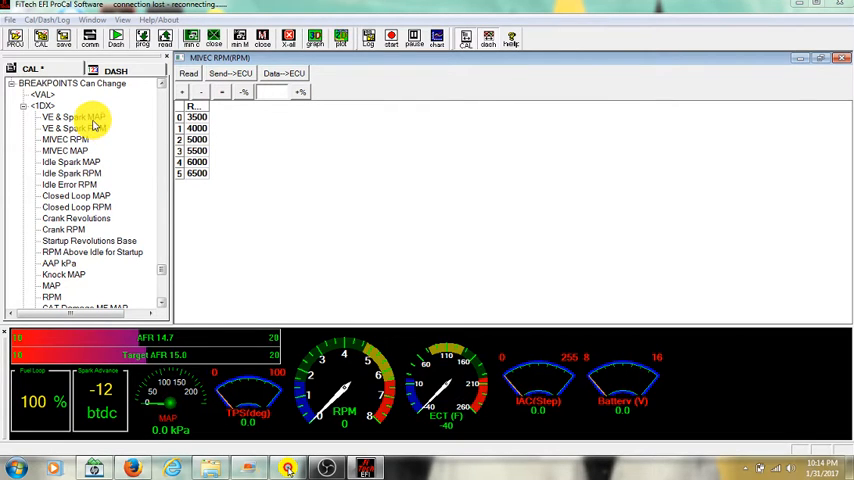
# Show the VE and spark MAP and RPM breakpoint values, leaving only the kPa table (20-250) open.
pyautogui.click(60, 128)
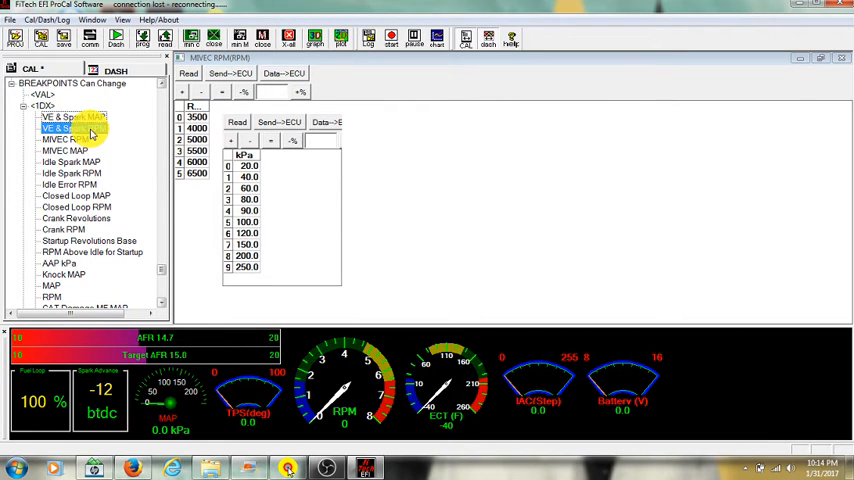
pyautogui.click(70, 128)
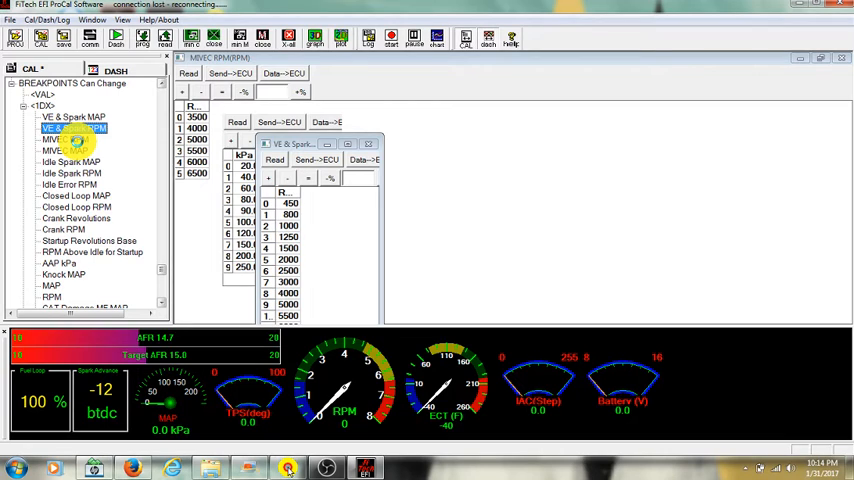
pyautogui.scroll(-3)
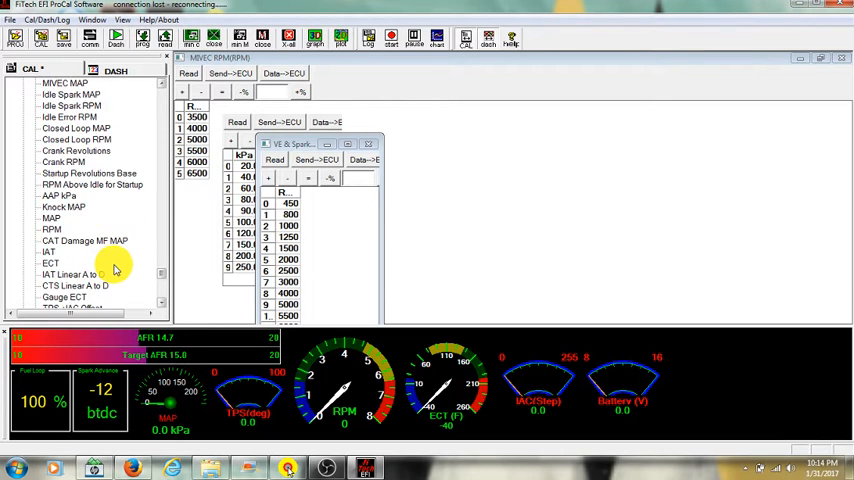
pyautogui.scroll(-3)
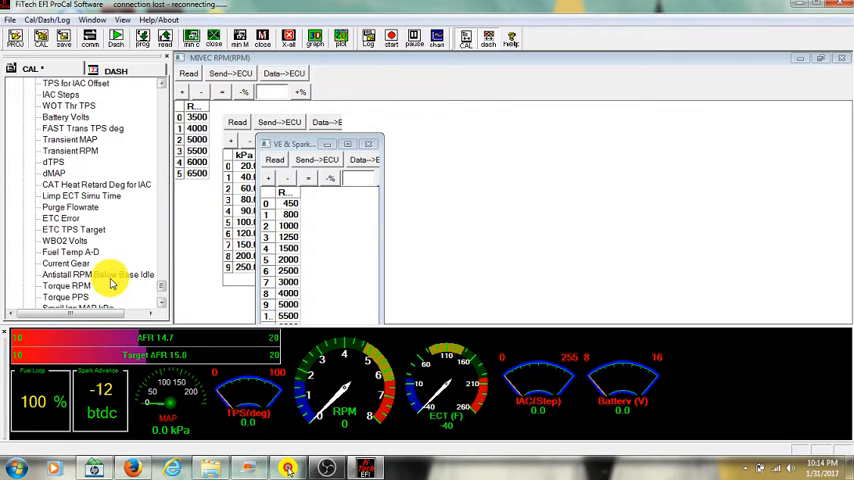
pyautogui.scroll(-3)
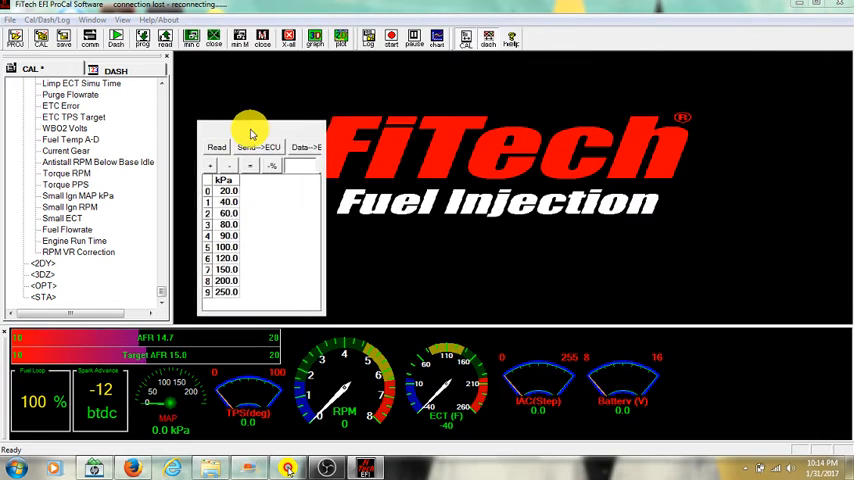
# Close the kPa breakpoint table from its title-bar menu, emptying the workspace.
pyautogui.rightClick(250, 136)
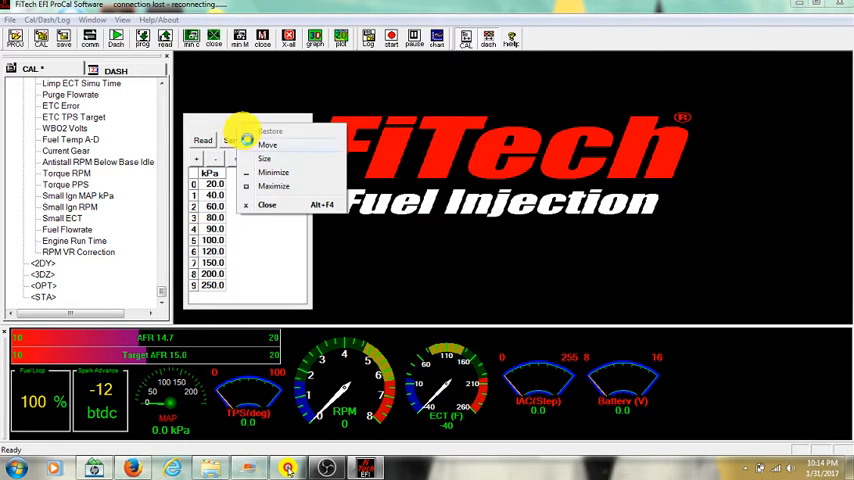
pyautogui.click(270, 204)
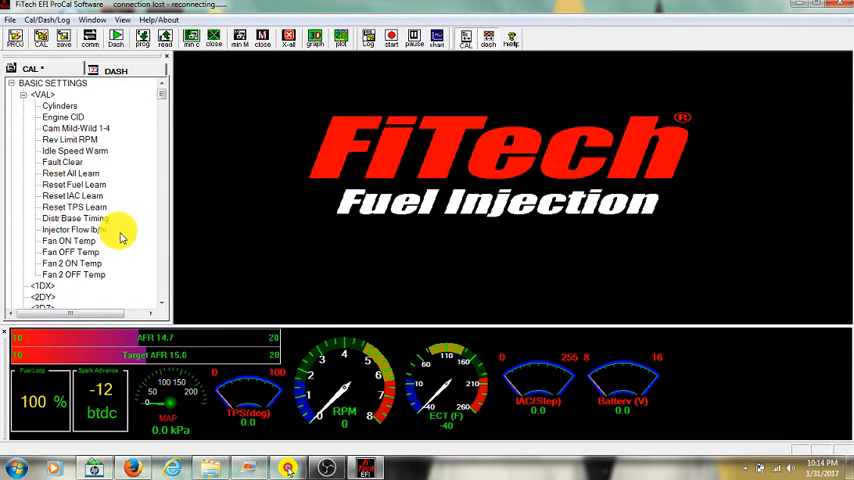
pyautogui.moveTo(132, 236)
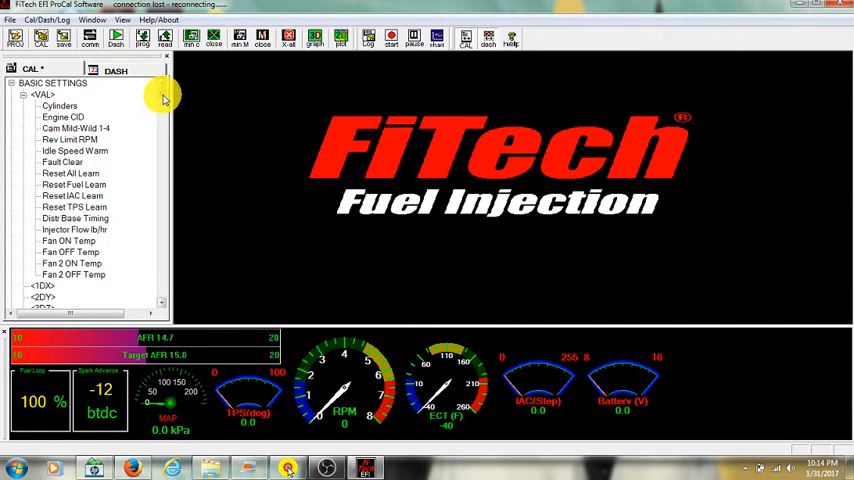
# Move down the CAL tree toward the spark section for the Spark Map table.
pyautogui.scroll(-3)
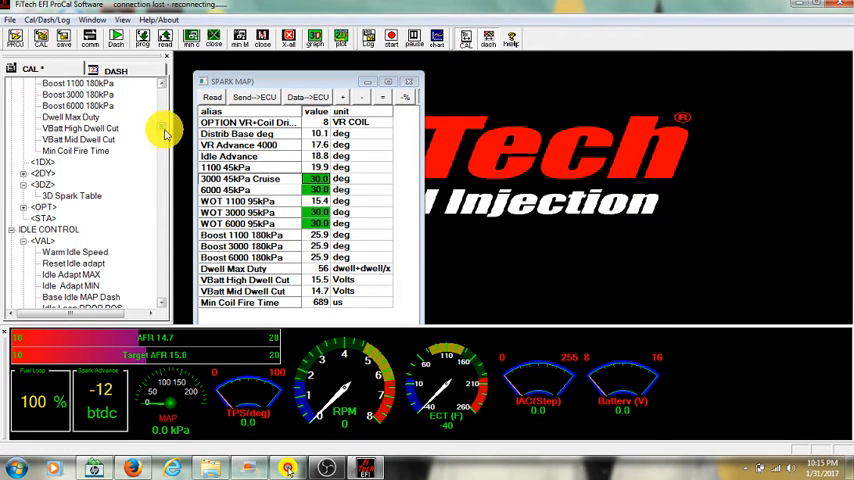
# Show the Spark Table as a 3D surface graph enlarged to fill the workspace.
pyautogui.click(70, 196)
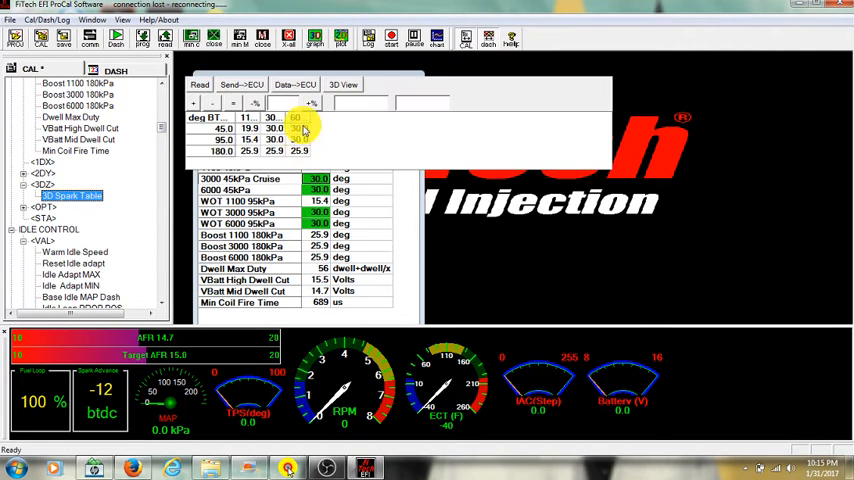
pyautogui.click(340, 84)
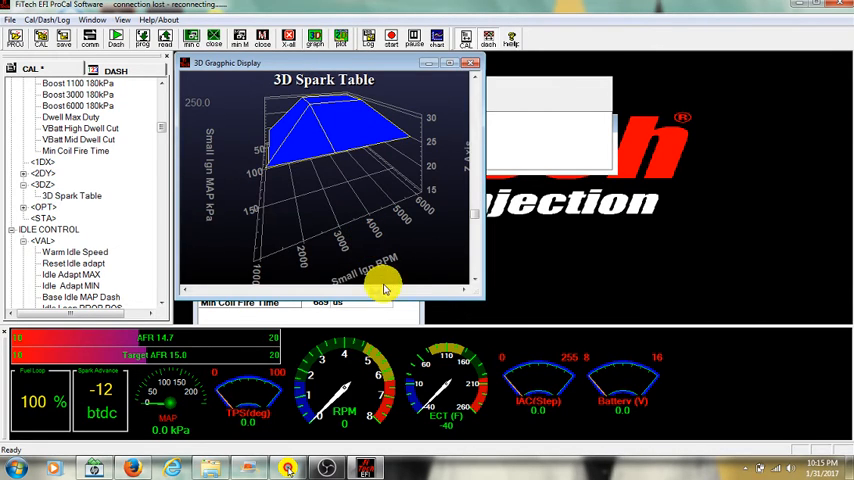
pyautogui.click(444, 64)
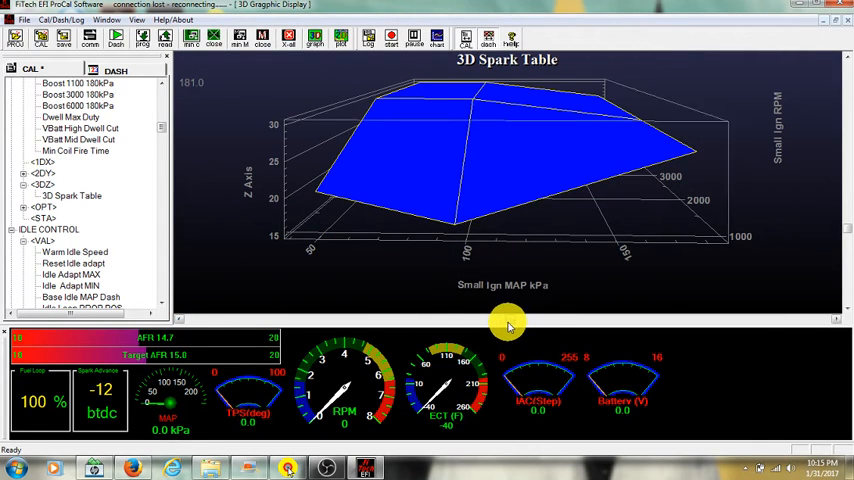
# Rotate the 3D Spark Table surface through several angles to inspect it from different sides.
pyautogui.moveTo(508, 324); pyautogui.dragTo(450, 130)
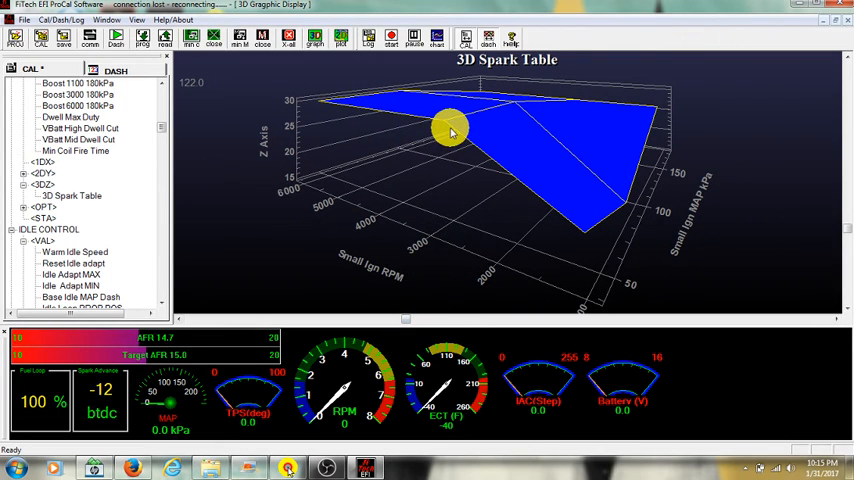
pyautogui.moveTo(336, 116)
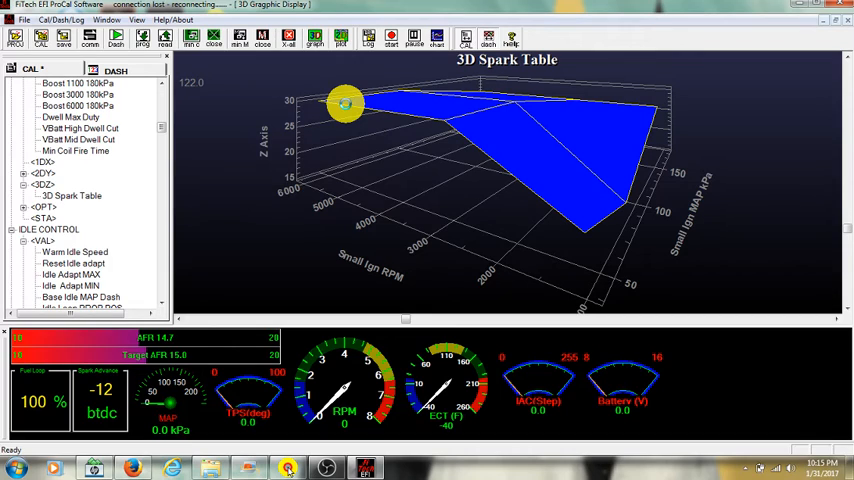
pyautogui.moveTo(352, 108)
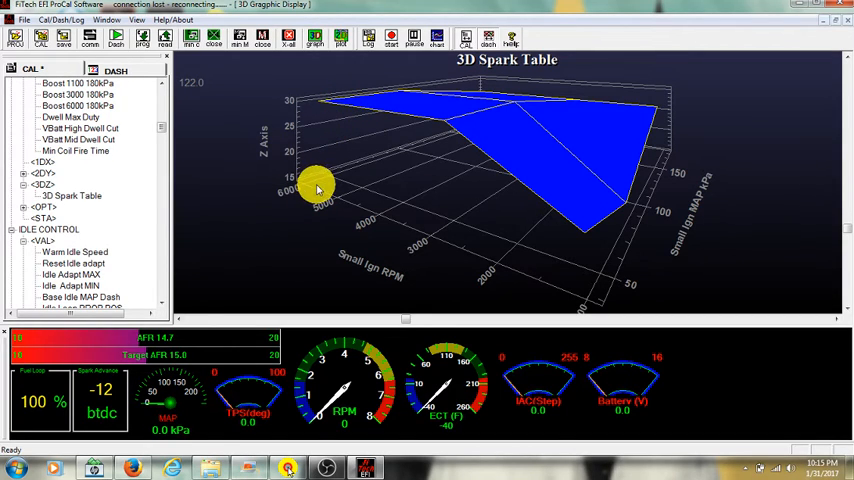
pyautogui.moveTo(404, 328)
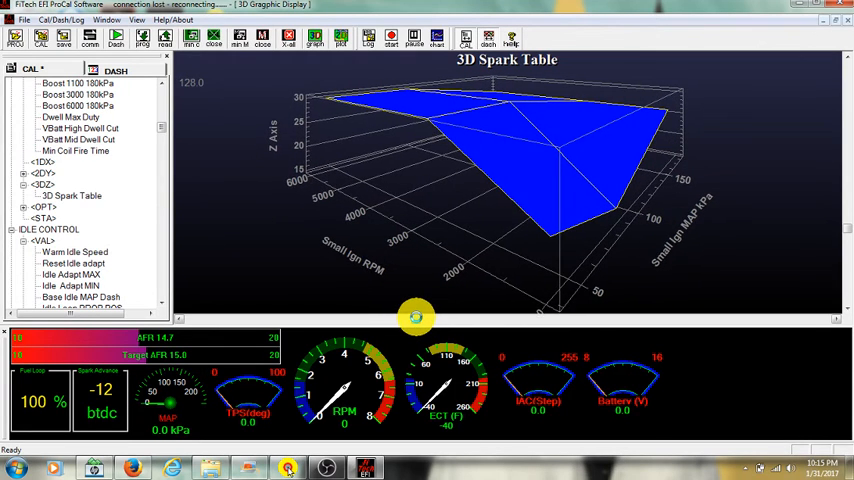
pyautogui.moveTo(416, 316); pyautogui.dragTo(478, 314)
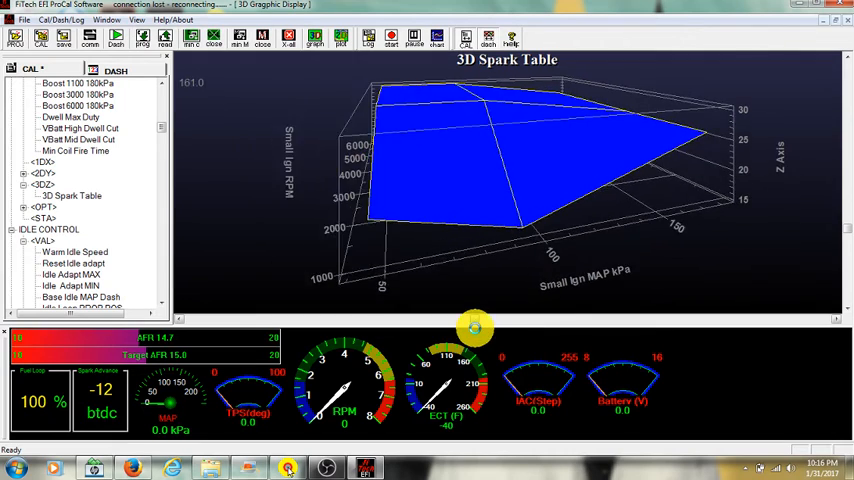
pyautogui.moveTo(474, 324); pyautogui.dragTo(390, 310)
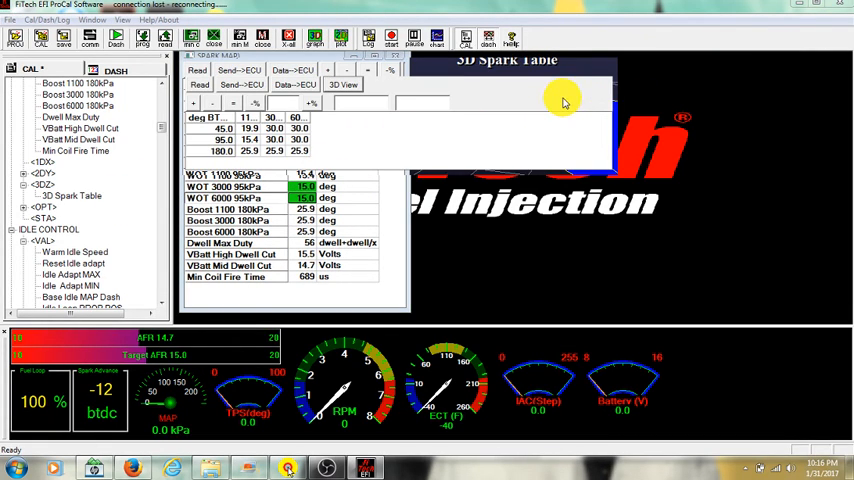
pyautogui.moveTo(132, 188)
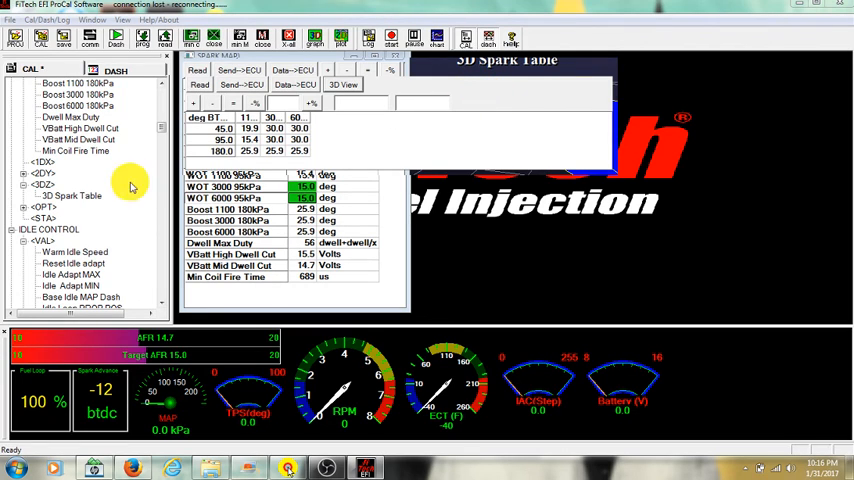
# Bring the maximized 3D Spark Table graph back to the front of the workspace.
pyautogui.click(62, 196)
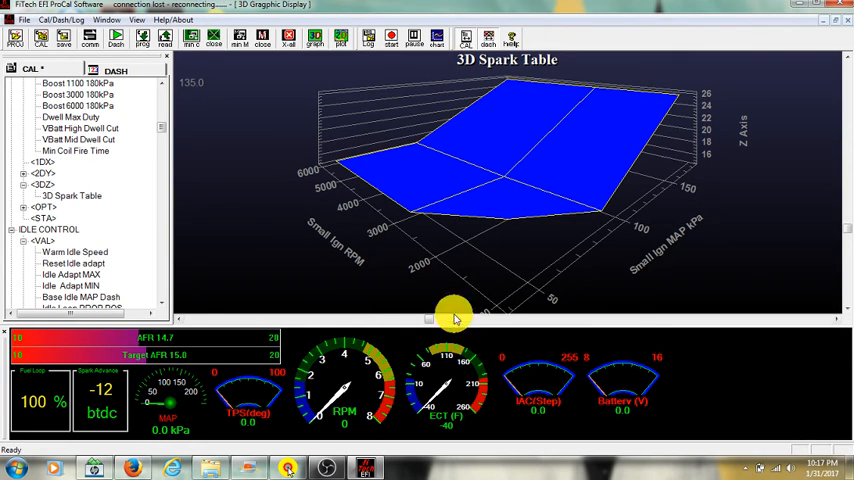
pyautogui.moveTo(432, 328)
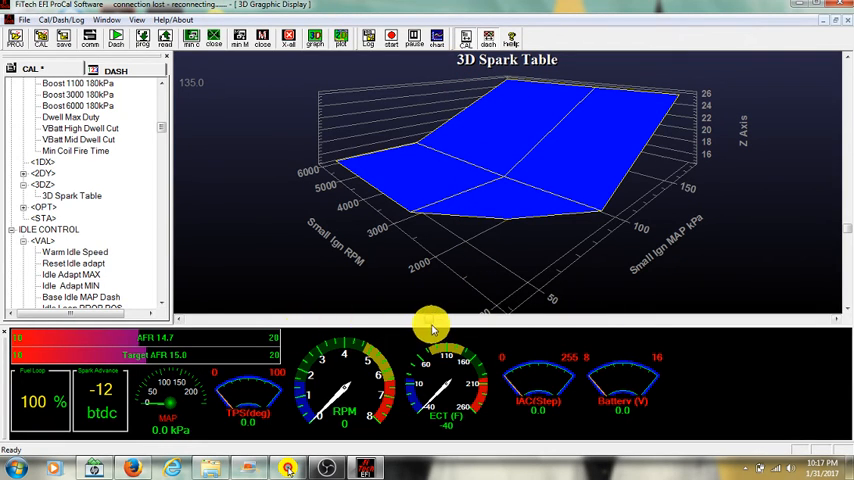
# Spin the Spark Table surface past the MAP and RPM axes and settle on a final viewing angle.
pyautogui.moveTo(432, 324); pyautogui.dragTo(480, 312)
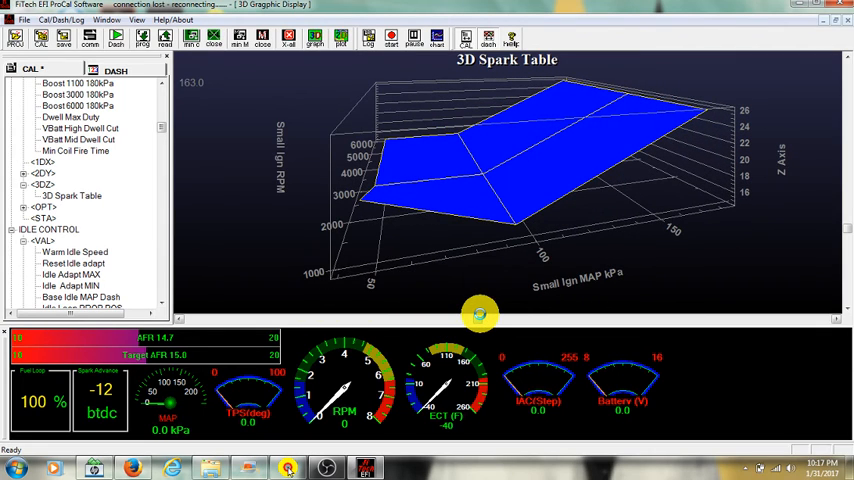
pyautogui.moveTo(480, 316); pyautogui.dragTo(536, 308)
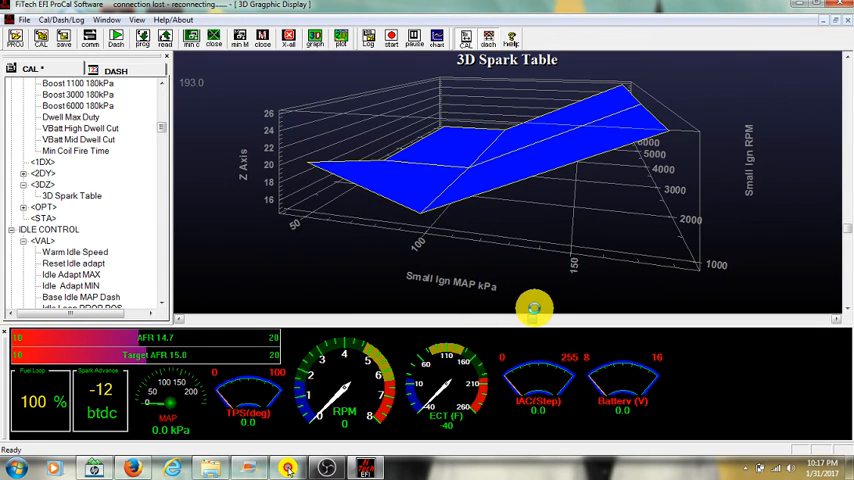
pyautogui.moveTo(536, 308); pyautogui.dragTo(558, 304)
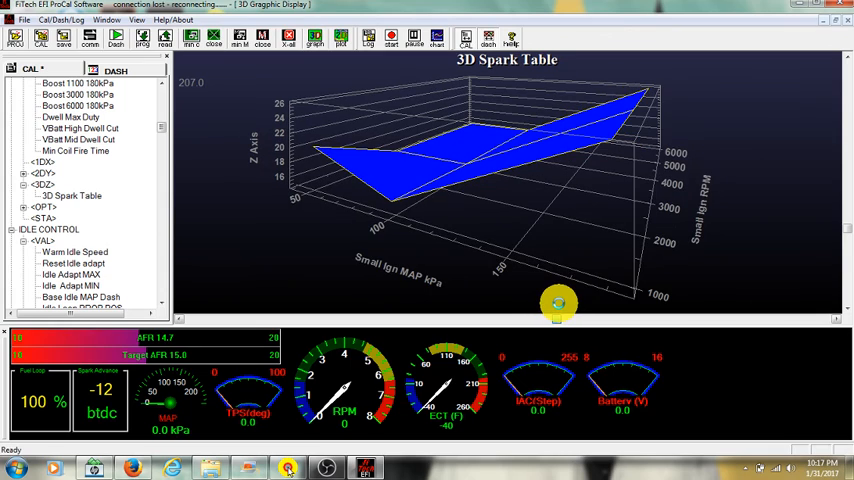
pyautogui.moveTo(558, 304); pyautogui.dragTo(492, 310)
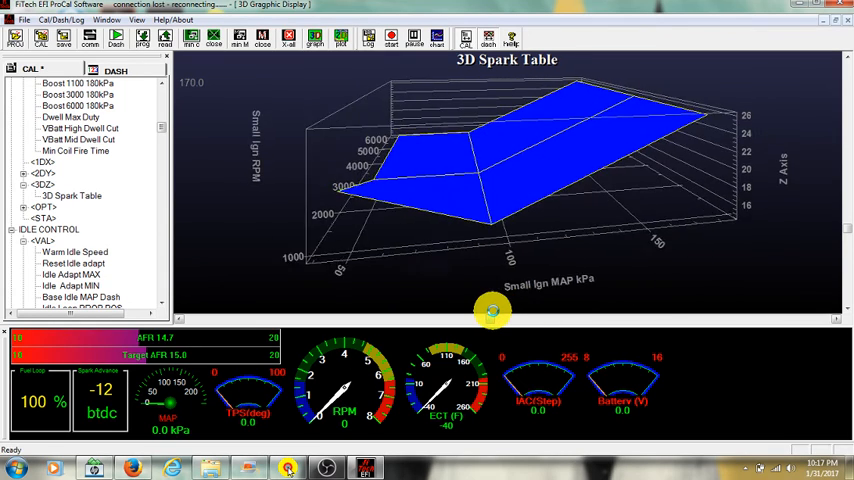
pyautogui.moveTo(492, 310); pyautogui.dragTo(432, 320)
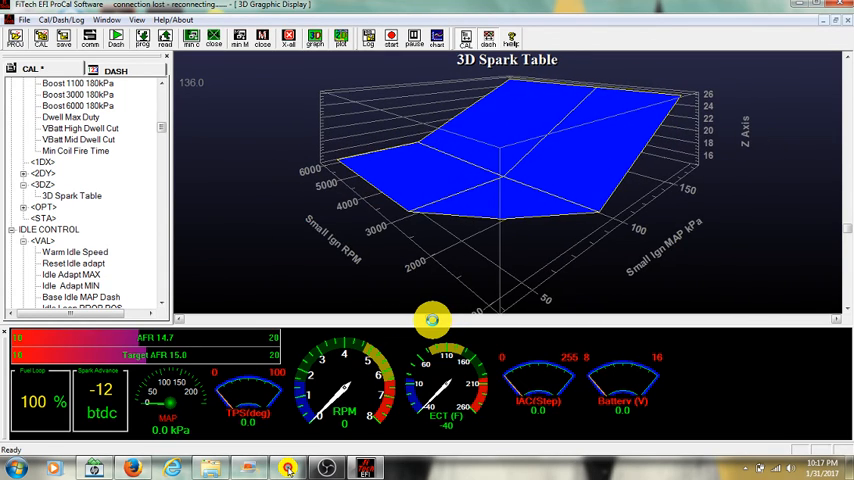
pyautogui.moveTo(432, 320); pyautogui.dragTo(578, 260)
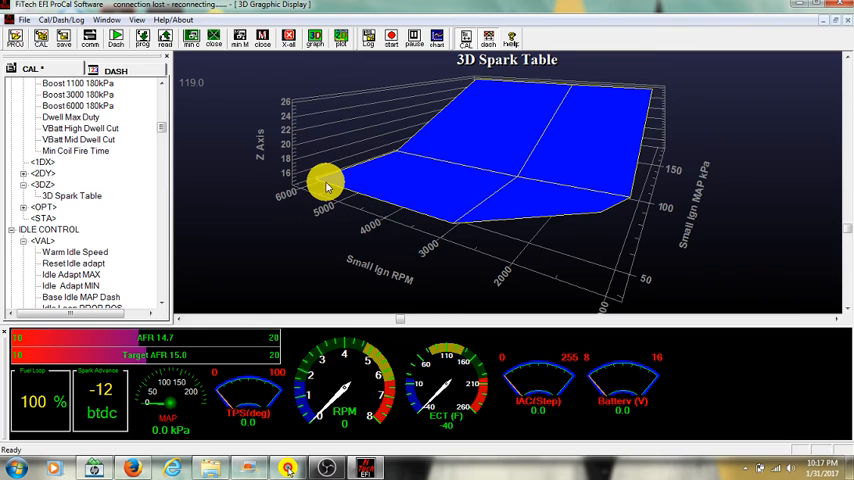
pyautogui.moveTo(332, 190)
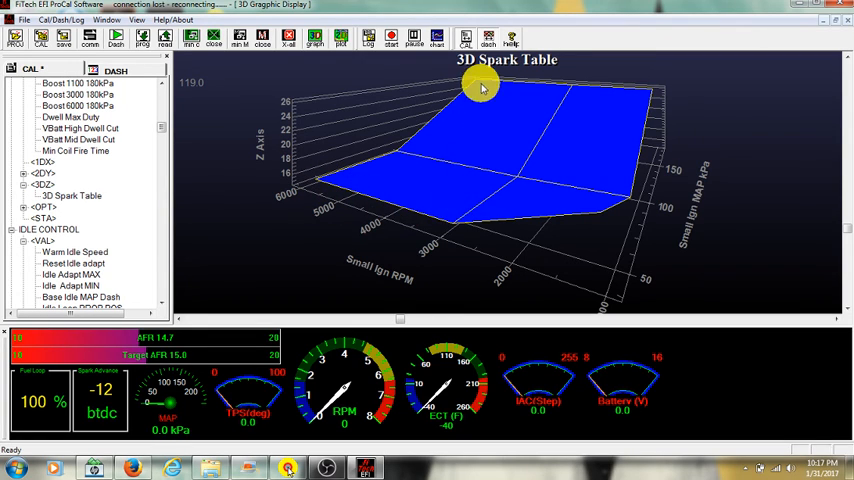
pyautogui.moveTo(312, 270)
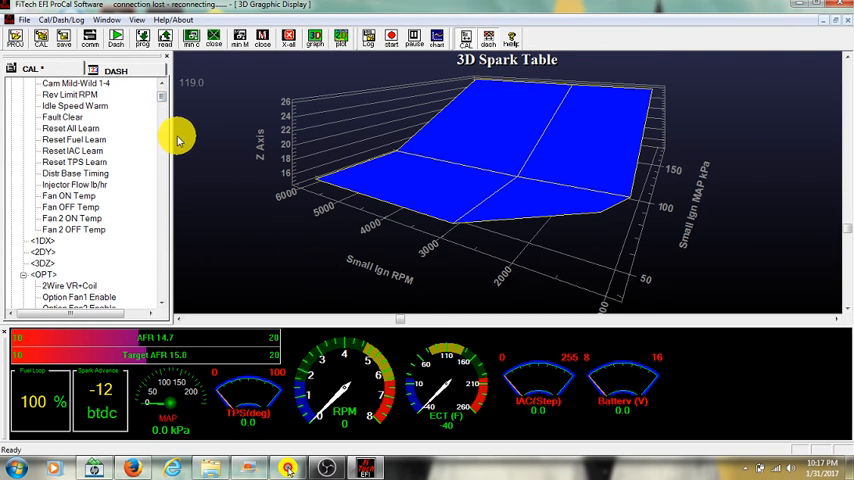
pyautogui.moveTo(180, 136)
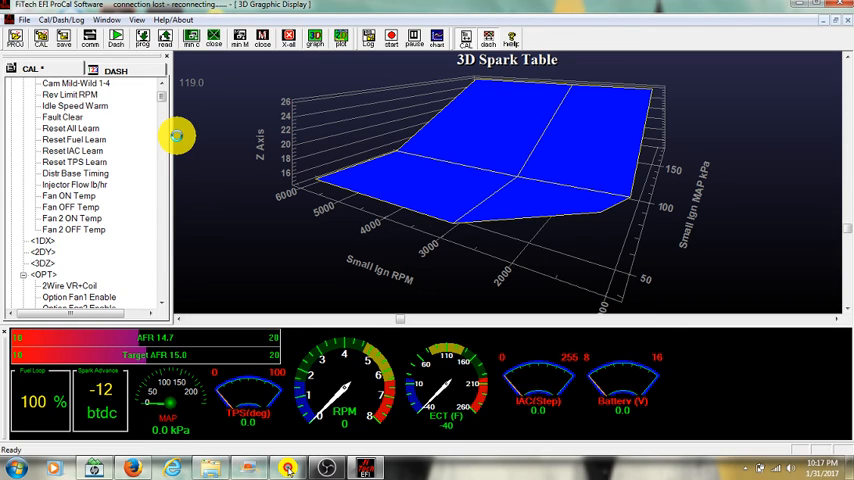